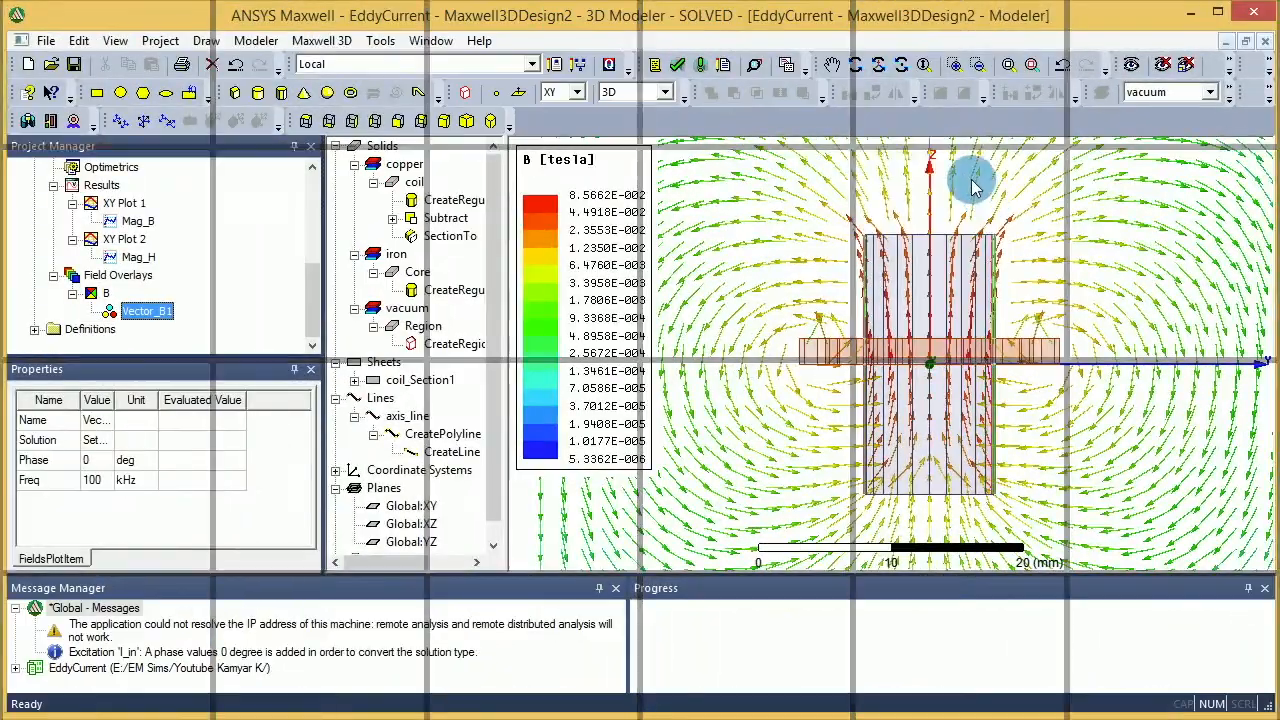
mouse_move(900, 310)
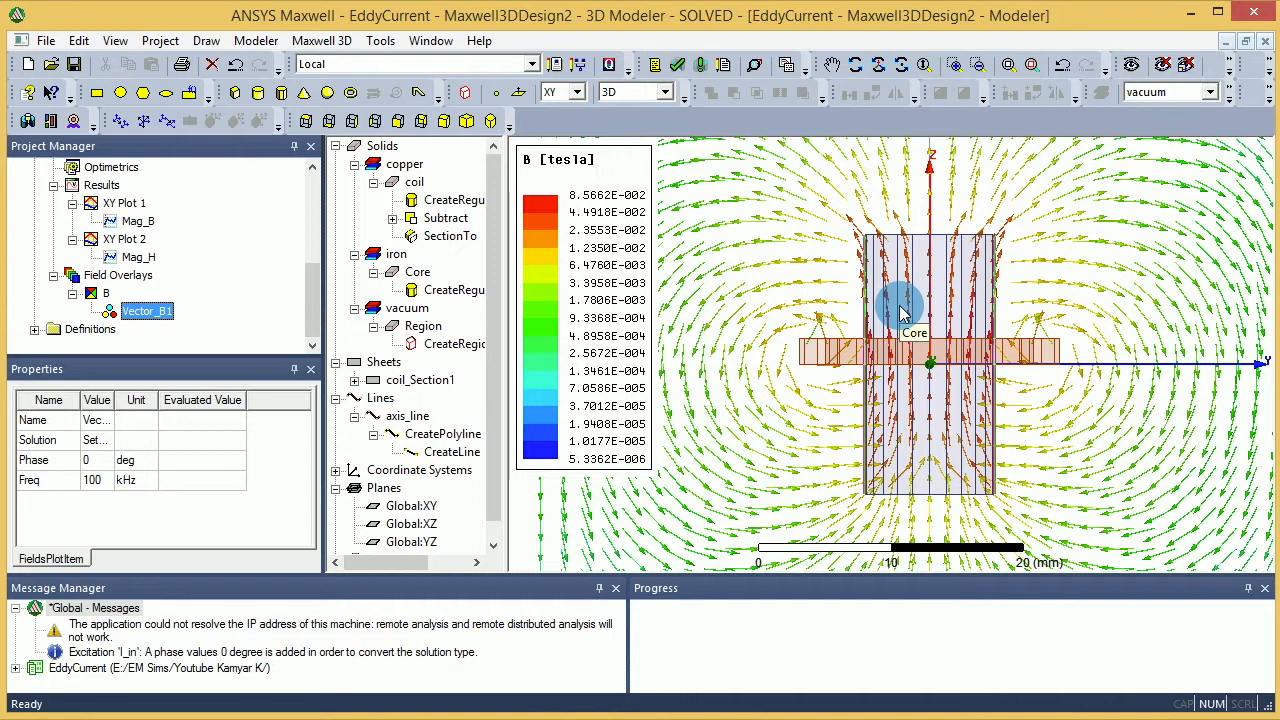
mouse_move(903, 308)
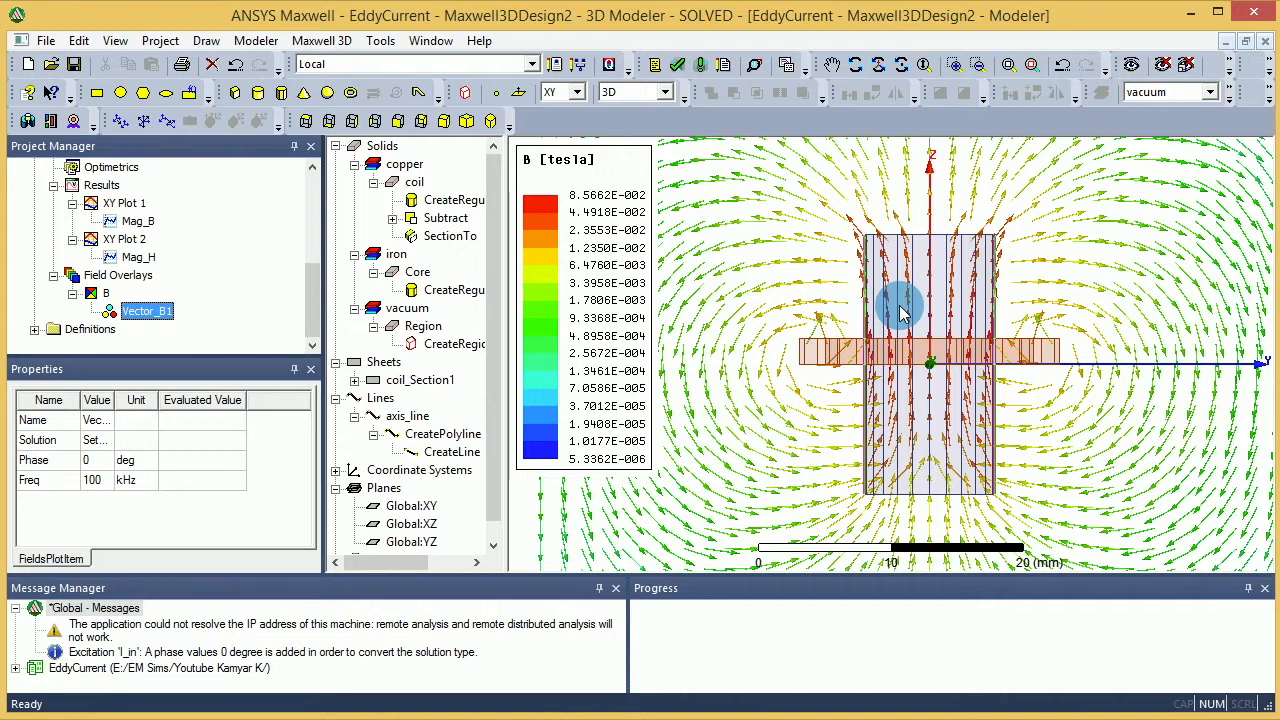
mouse_move(1025, 260)
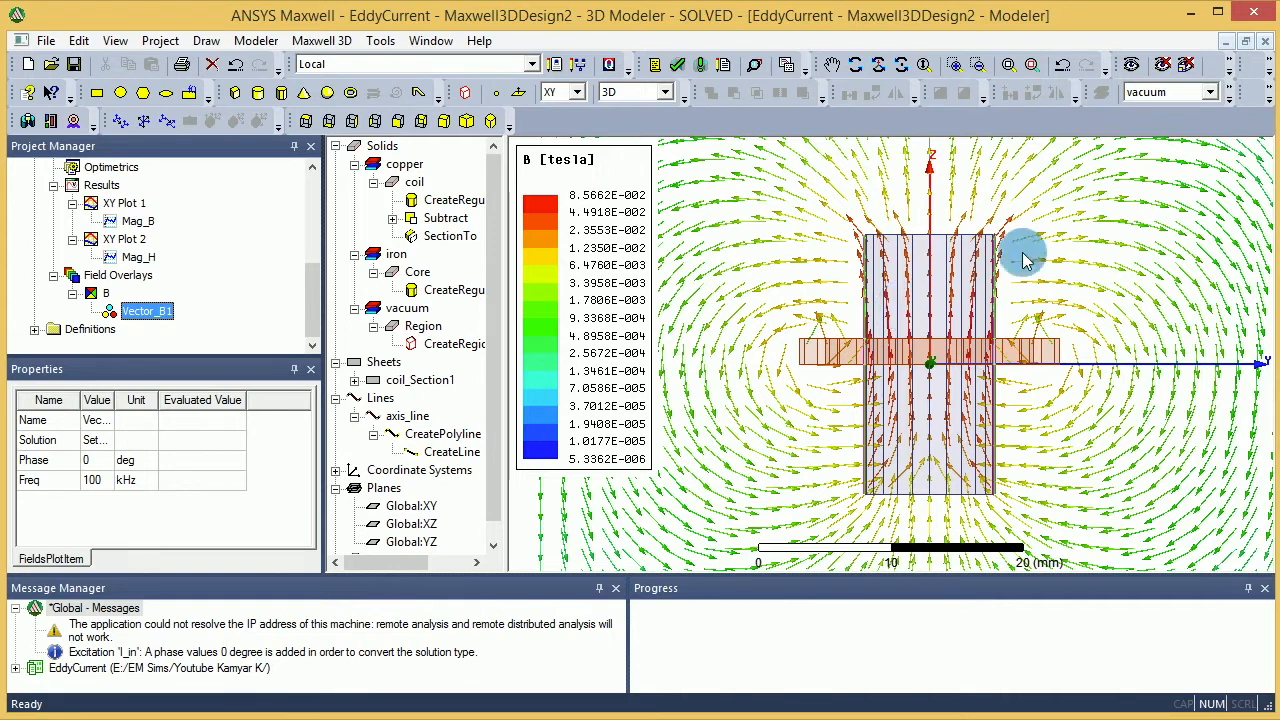
Orbit, deselect, and tilt the view to look down on the iron core's top face.
left_click_drag(1020, 260, 1070, 303)
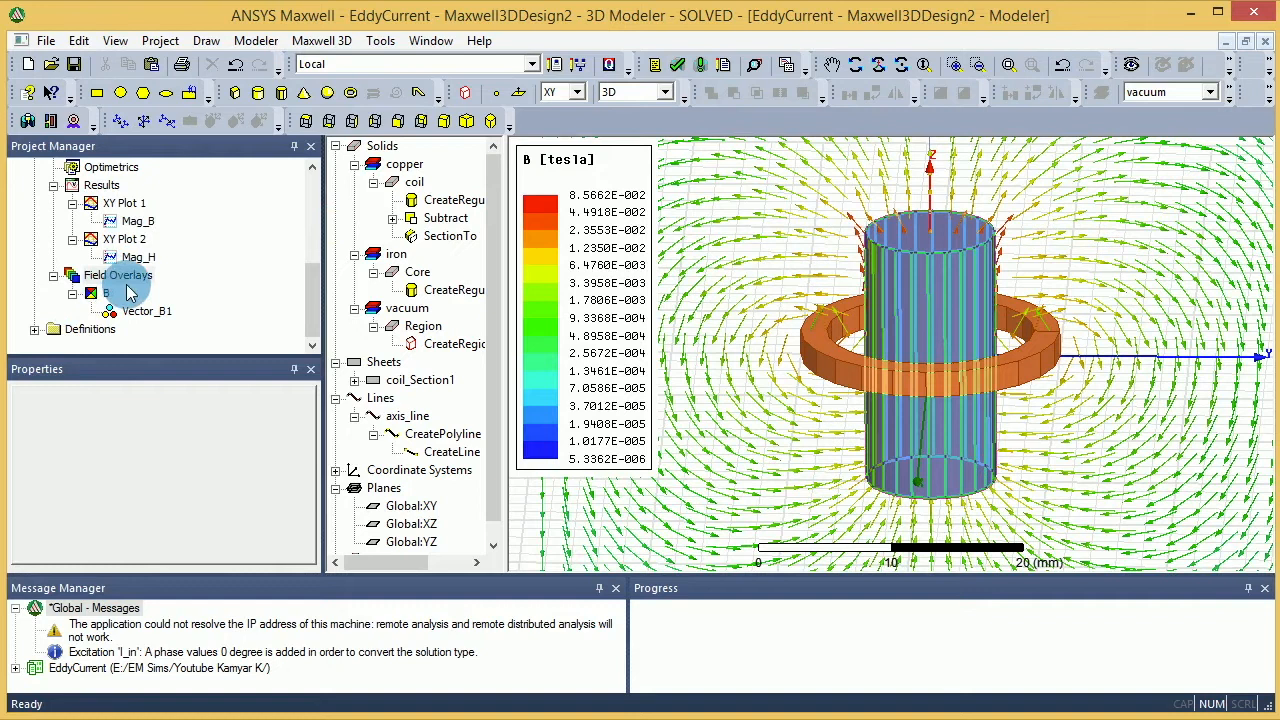
mouse_move(945, 268)
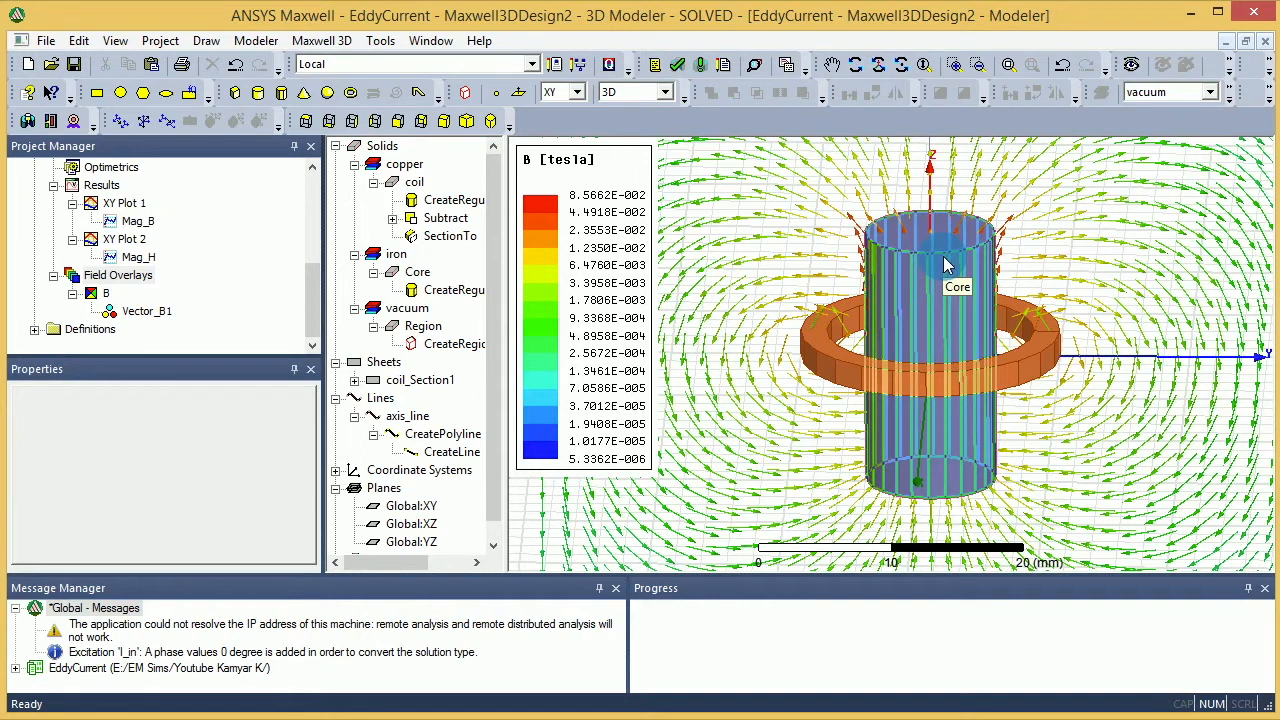
mouse_move(950, 265)
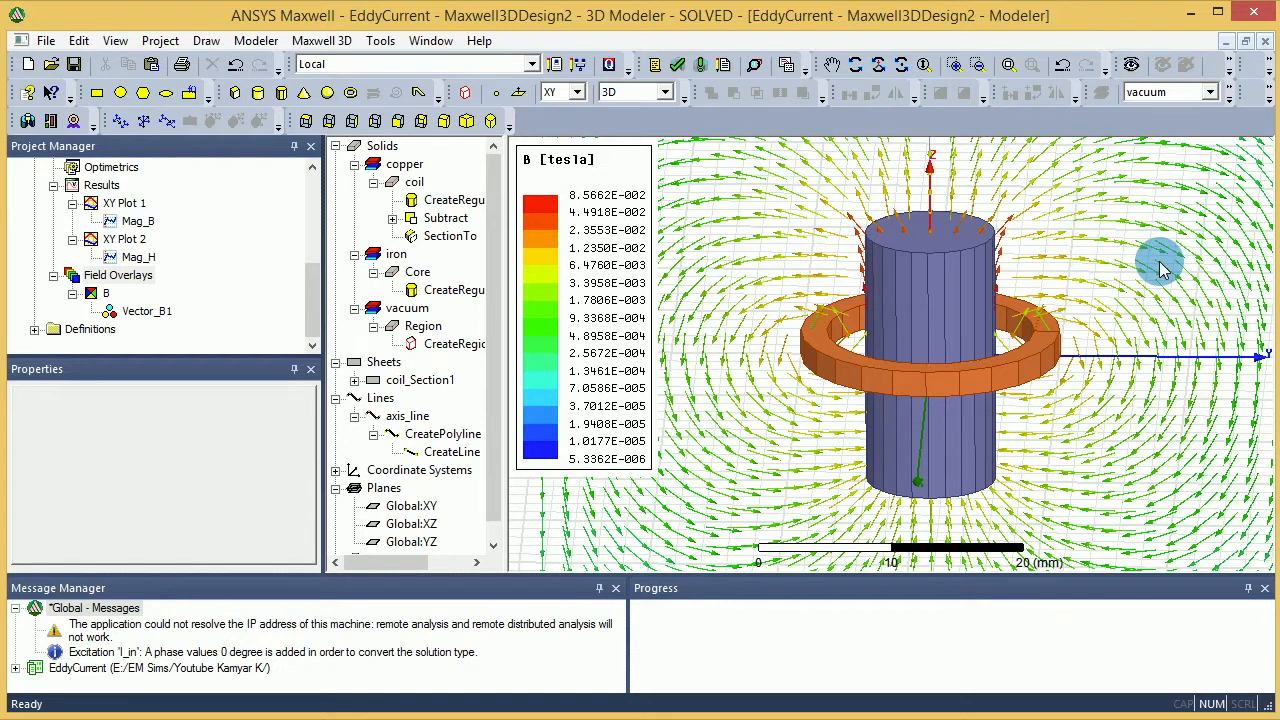
left_click(900, 250)
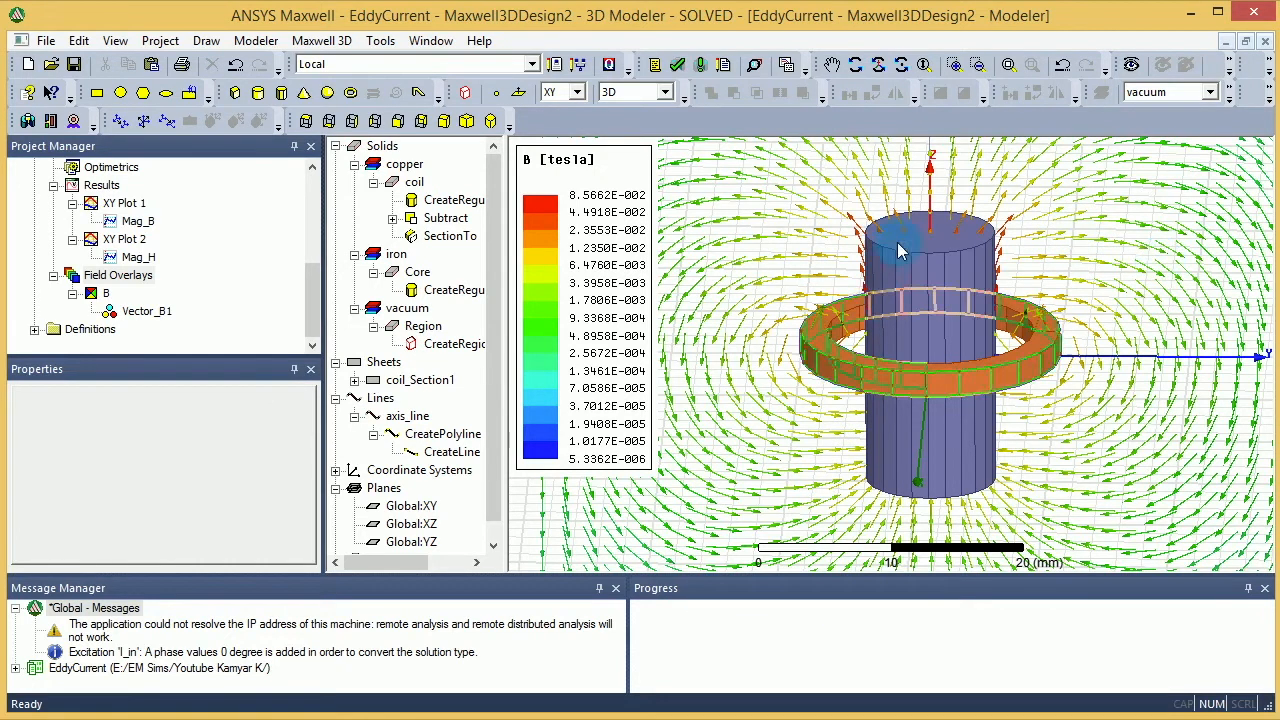
left_click_drag(900, 250, 905, 345)
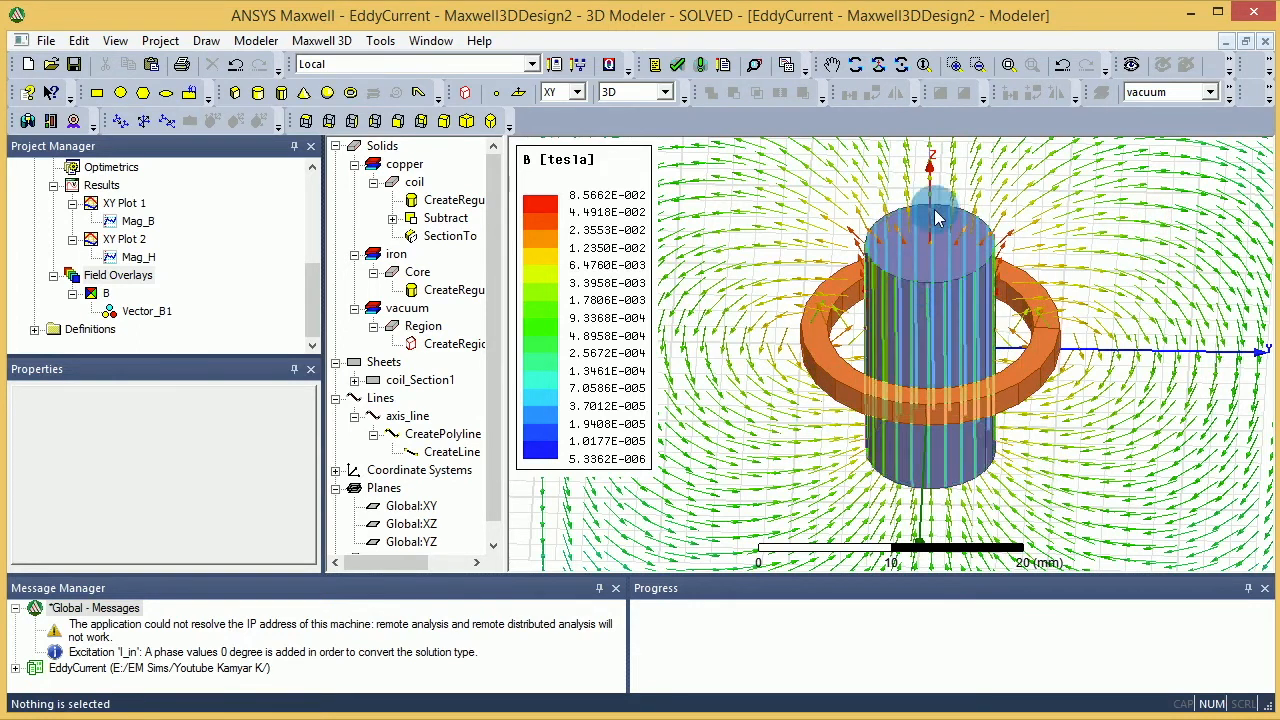
mouse_move(870, 275)
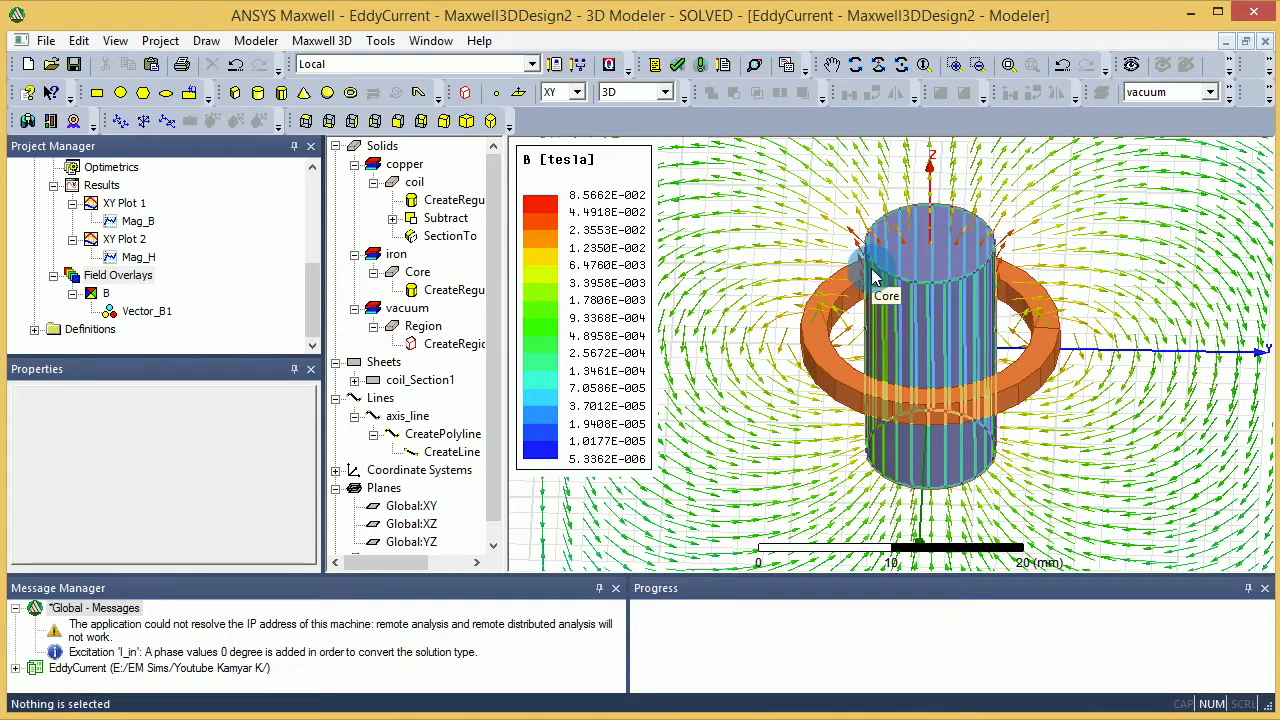
Browse the Modeler menu for list commands and right-click the core's top face.
left_click(256, 40)
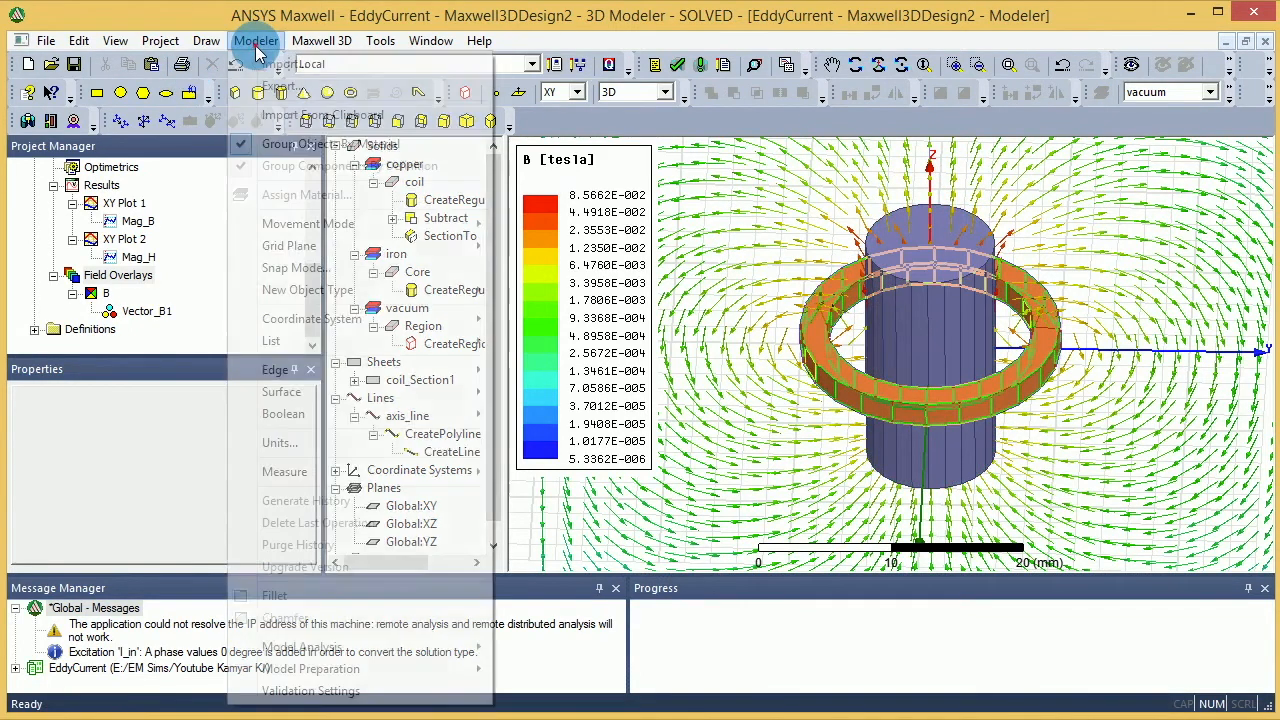
left_click(256, 40)
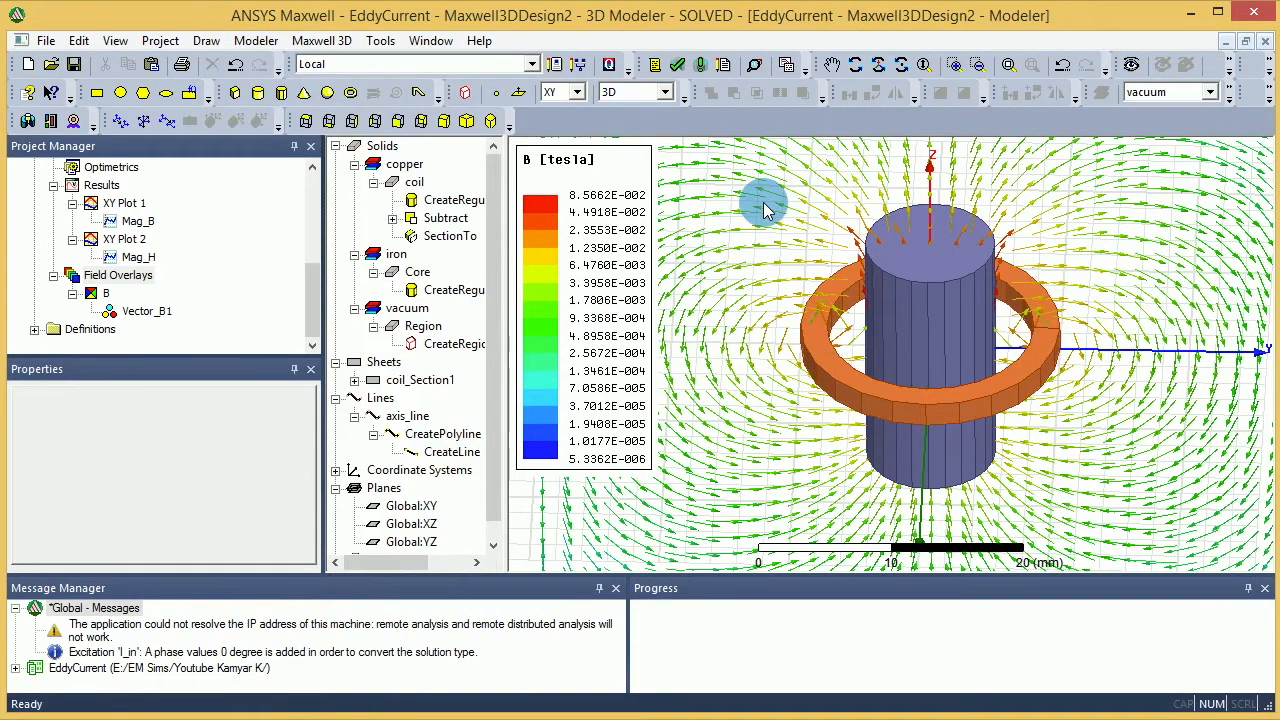
right_click(765, 205)
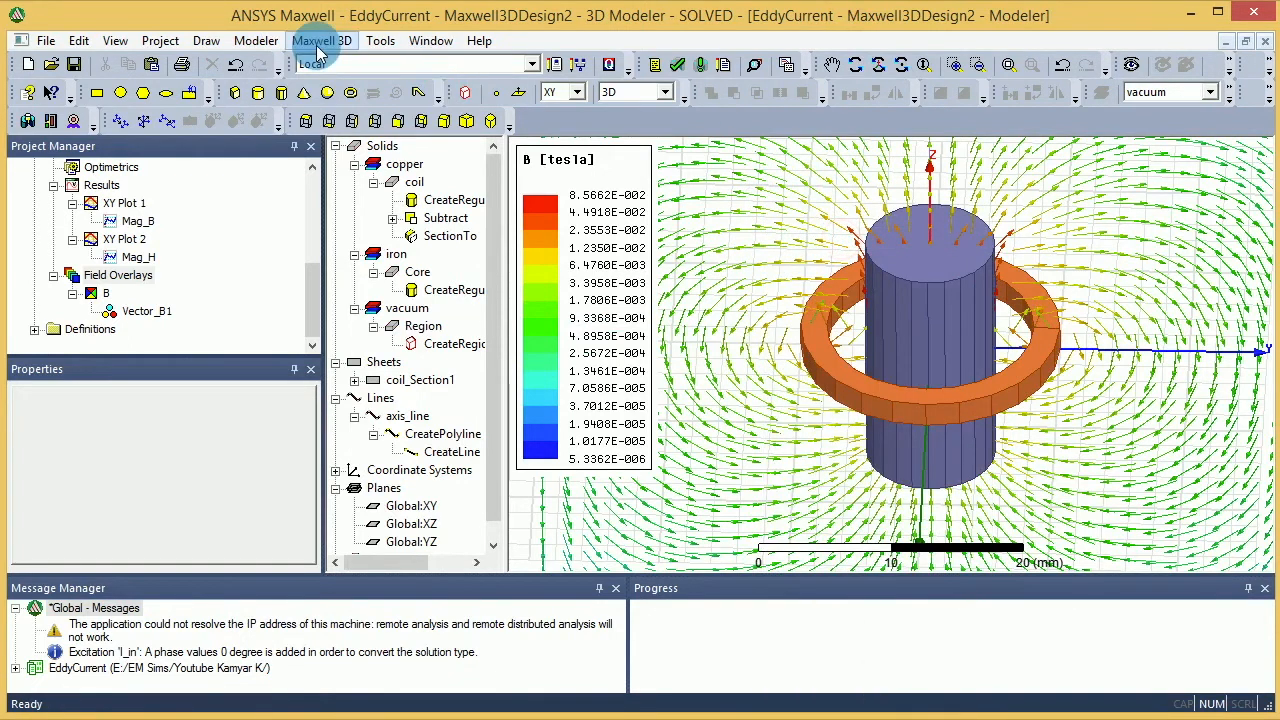
left_click(255, 40)
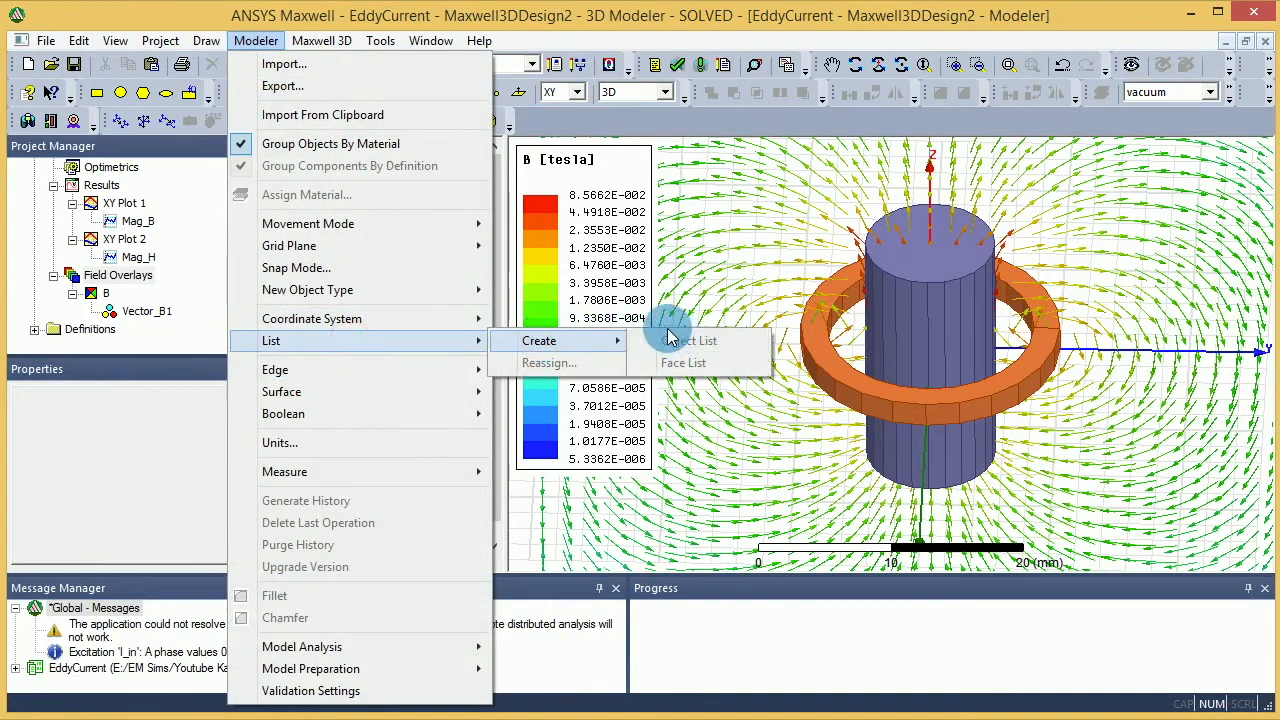
mouse_move(728, 297)
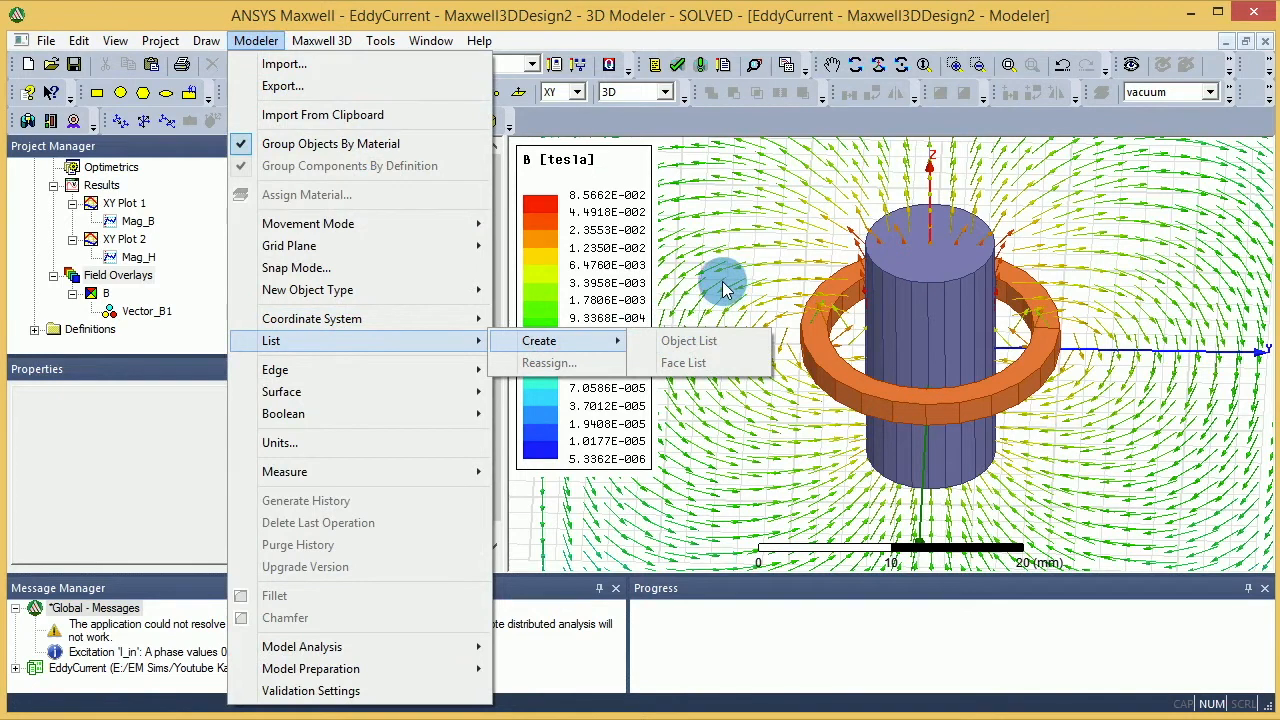
mouse_move(595, 348)
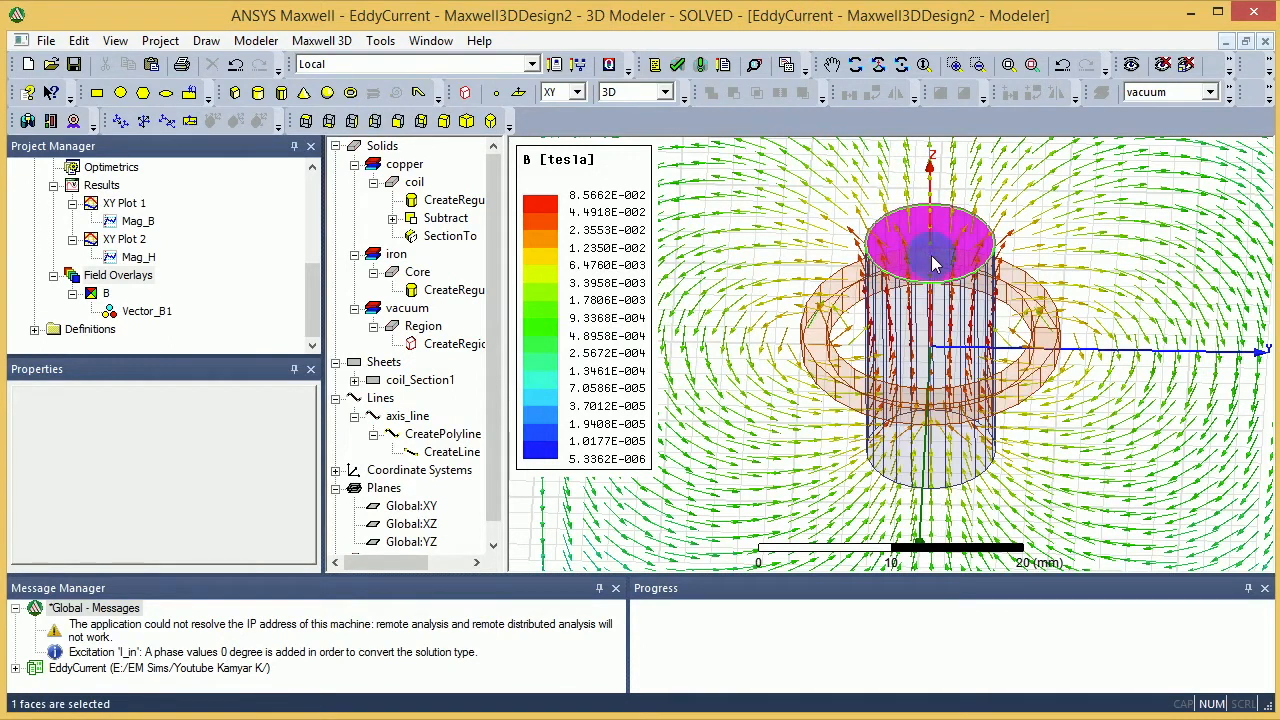
Save the selected top face as a face list and bring up the Field Overlays menu.
left_click(256, 40)
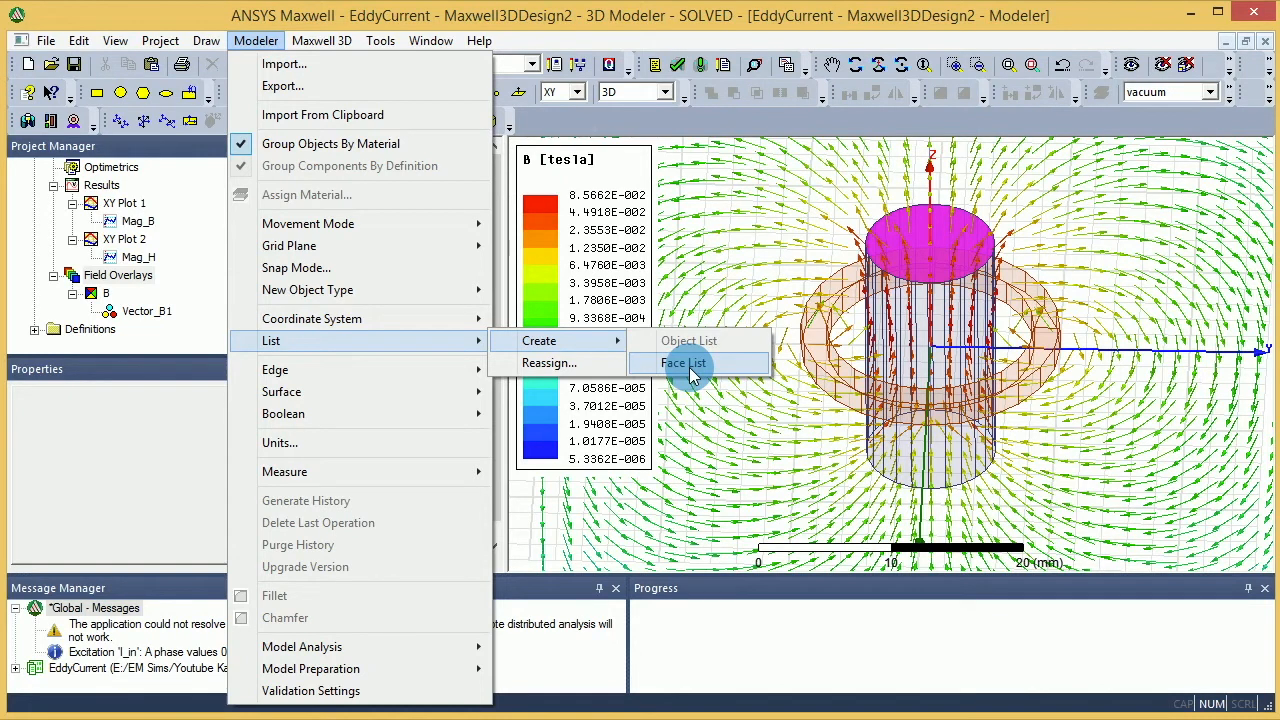
left_click(683, 362)
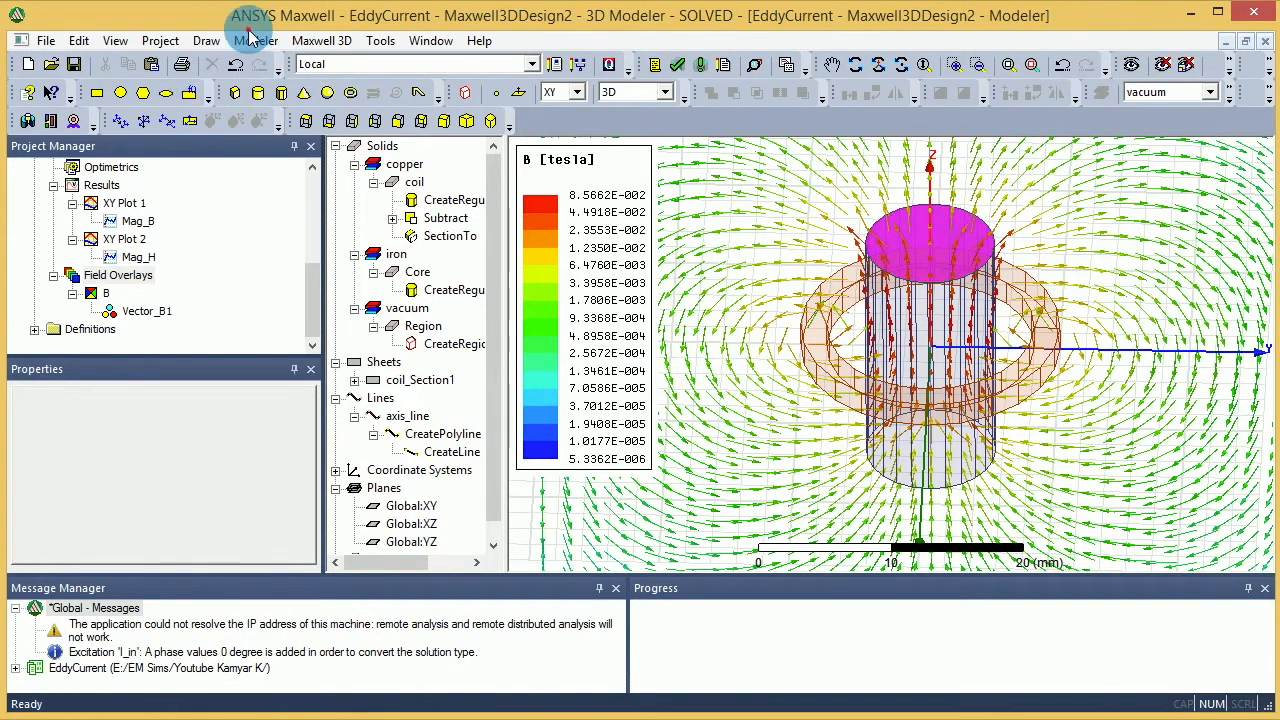
left_click(255, 40)
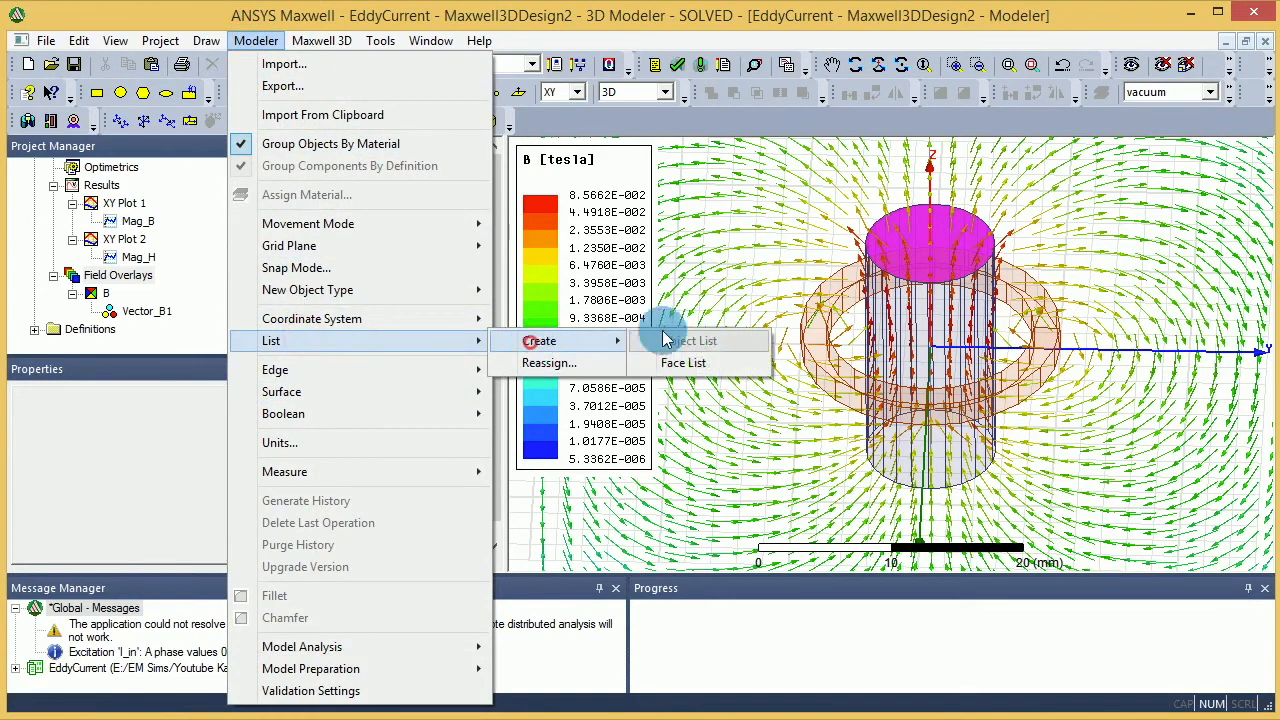
mouse_move(860, 195)
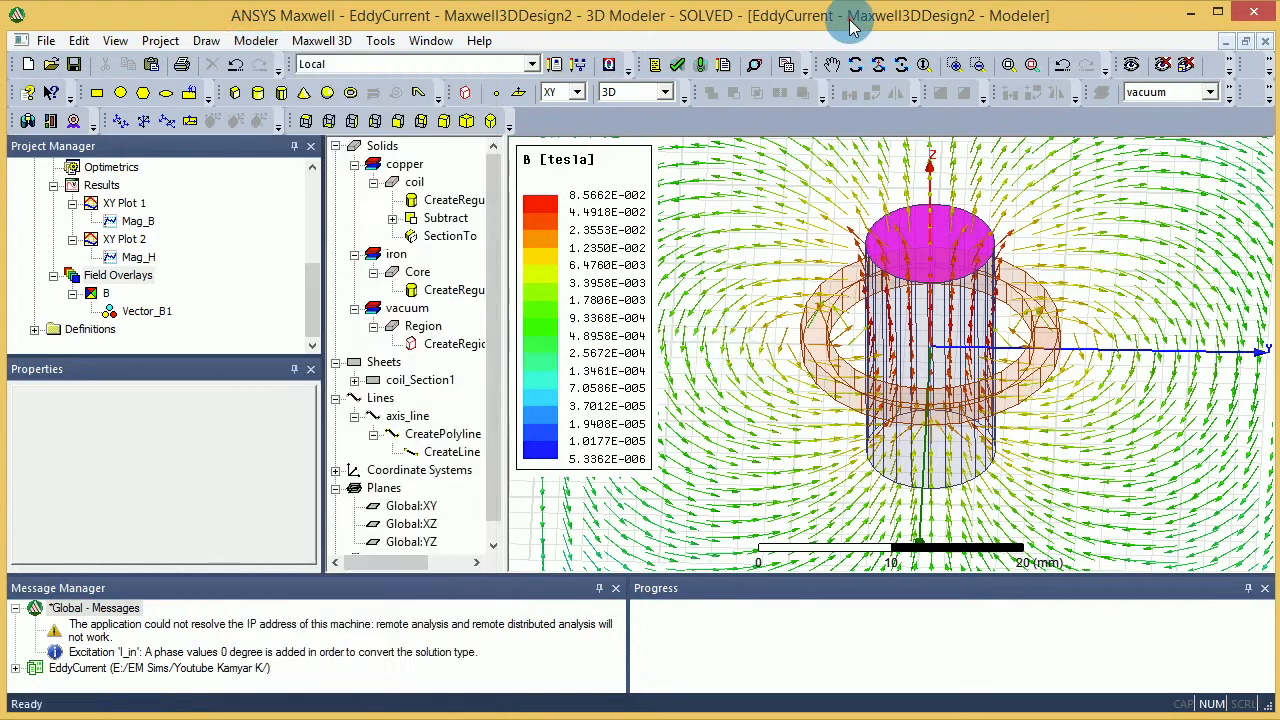
right_click(117, 275)
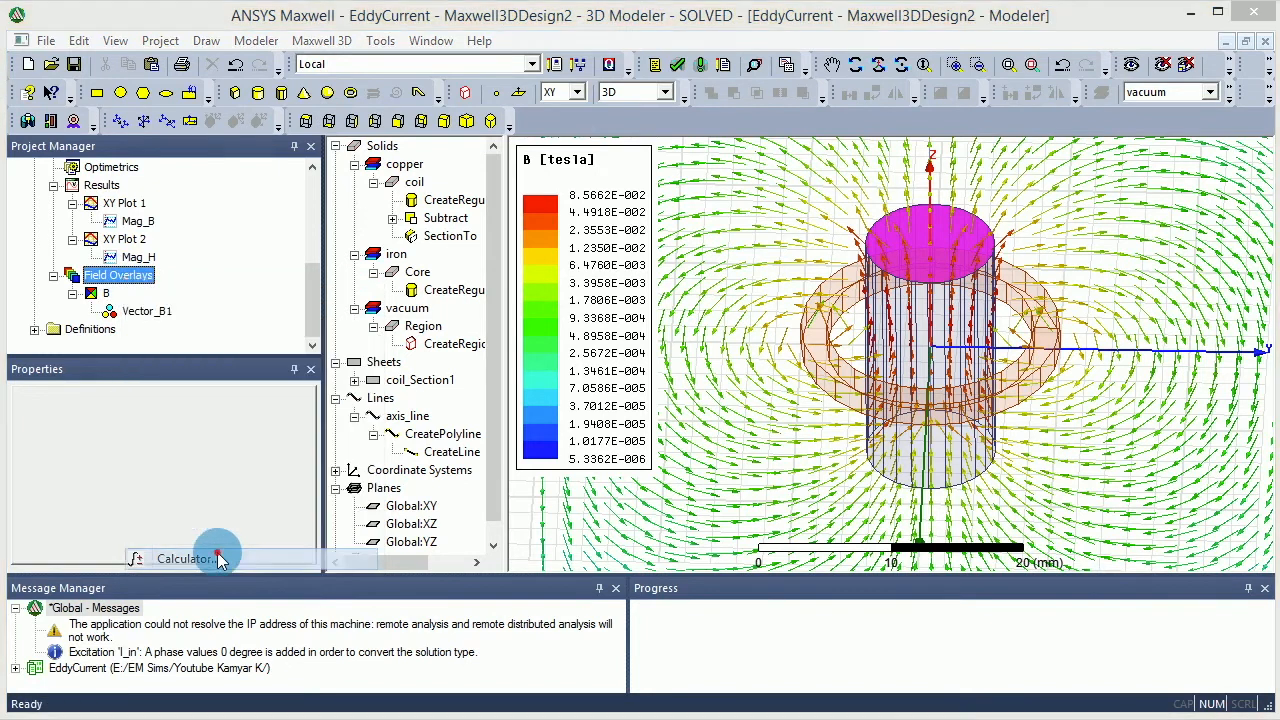
In a cleared Fields Calculator, push the B vector and take its real part.
left_click(184, 558)
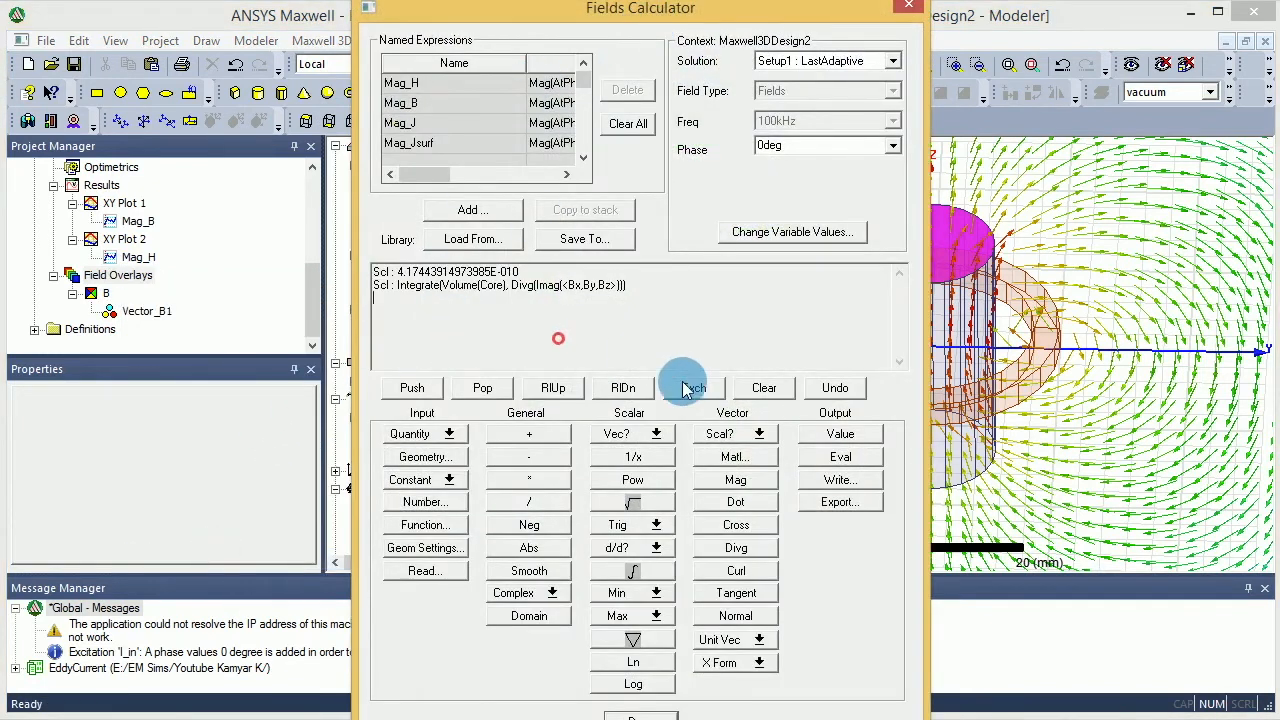
left_click(763, 388)
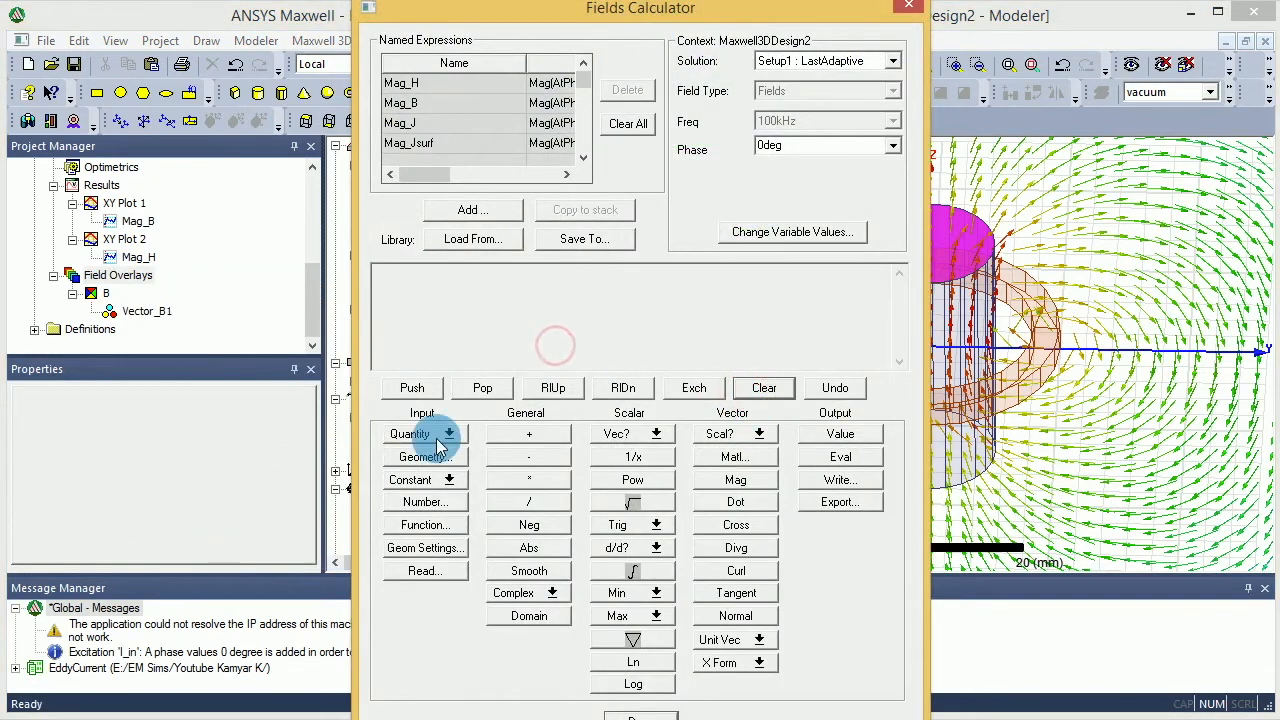
left_click(449, 433)
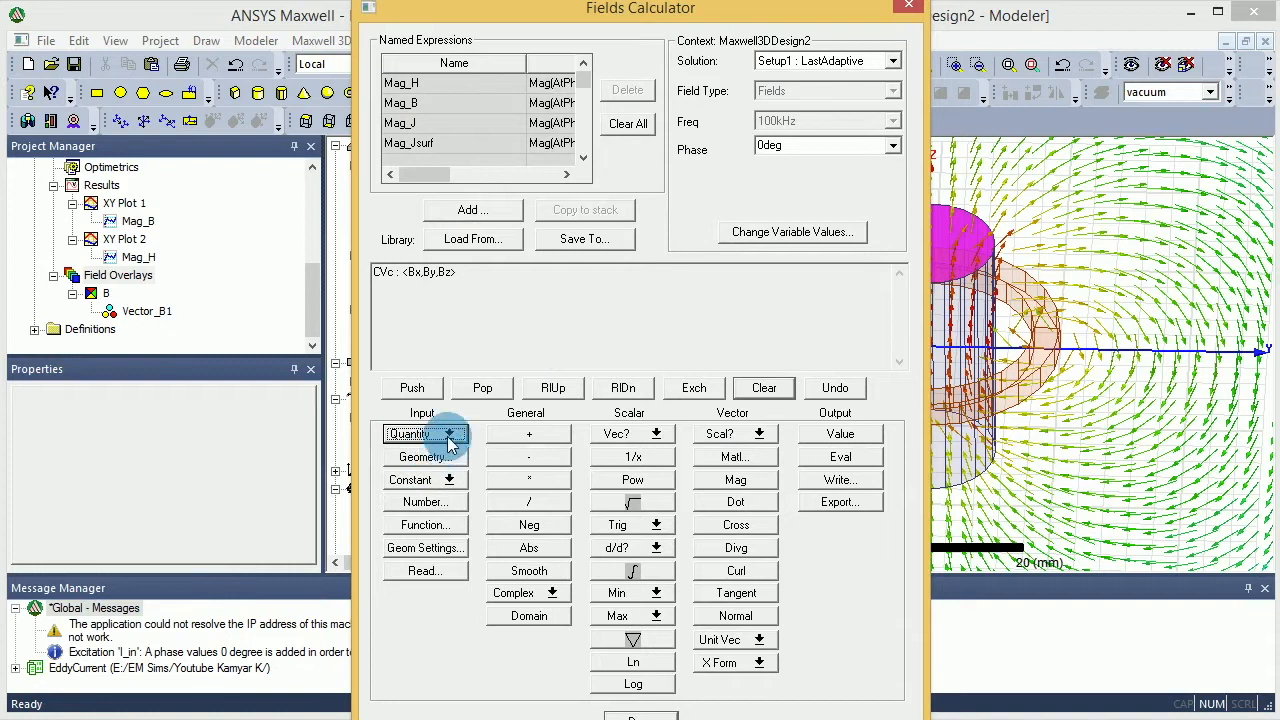
mouse_move(528, 570)
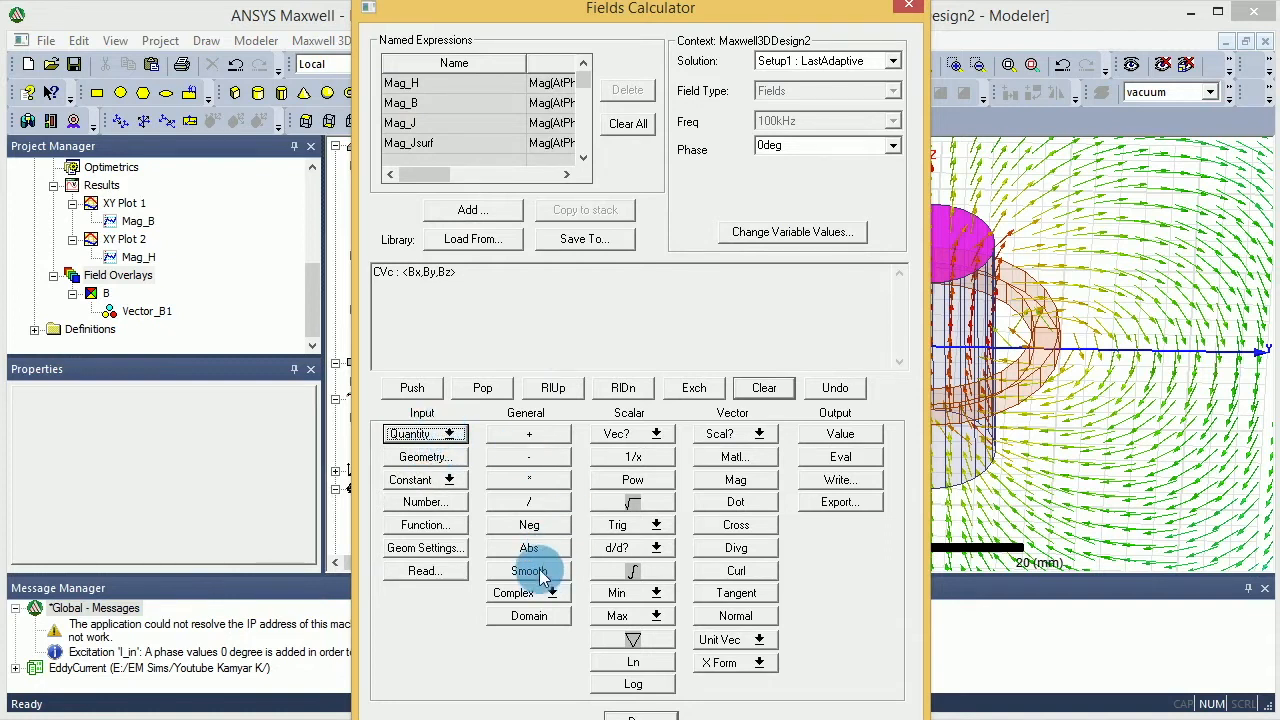
left_click(551, 592)
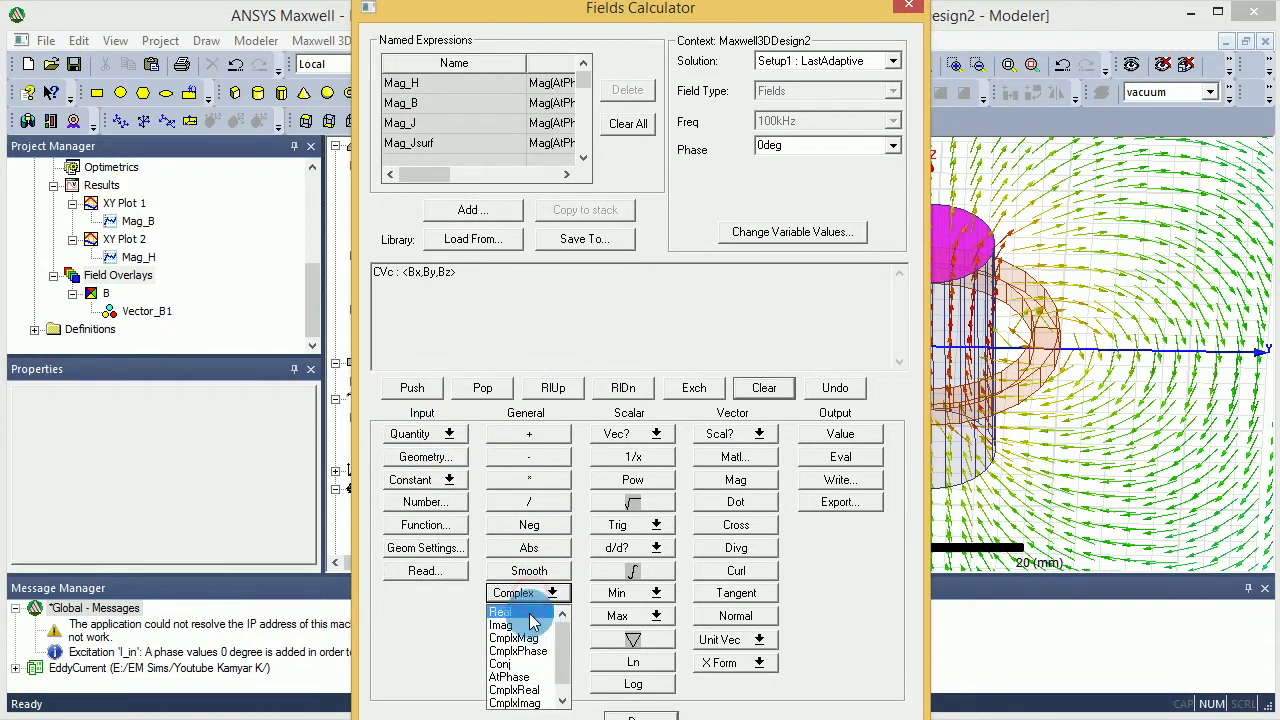
left_click(500, 612)
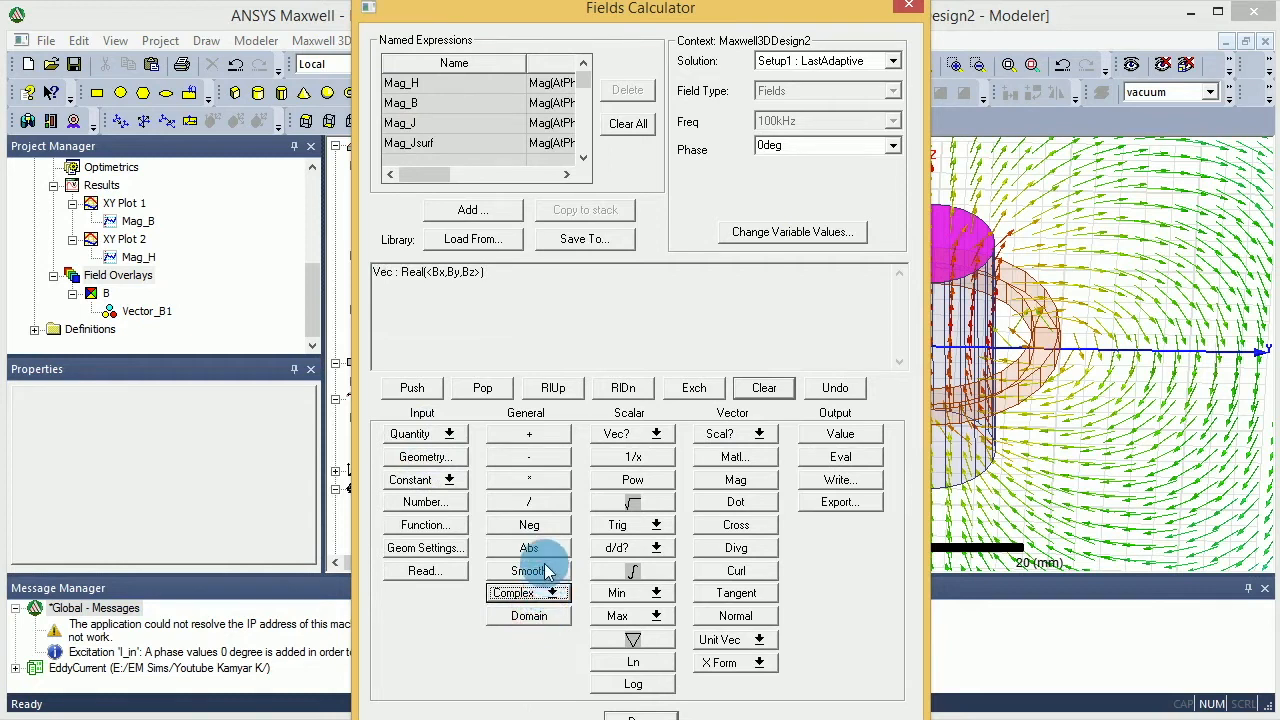
mouse_move(425, 457)
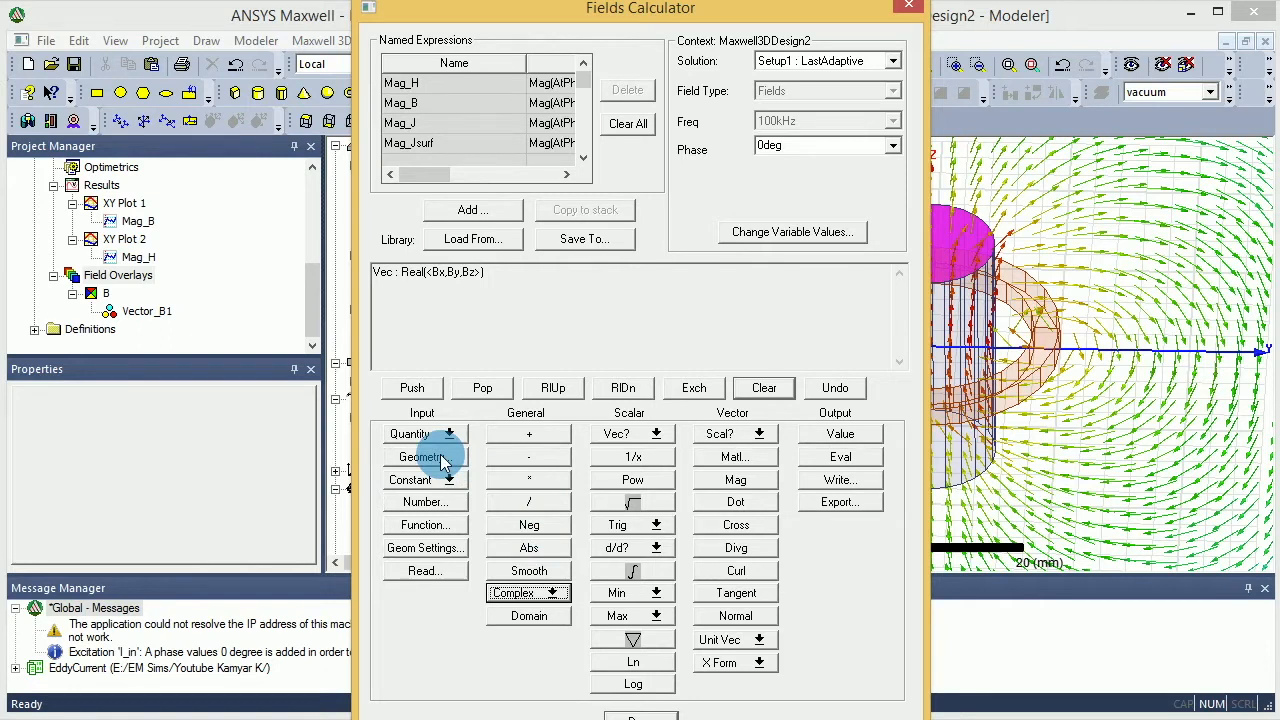
Set the calculation geometry to the surface Facelist1.
left_click(420, 456)
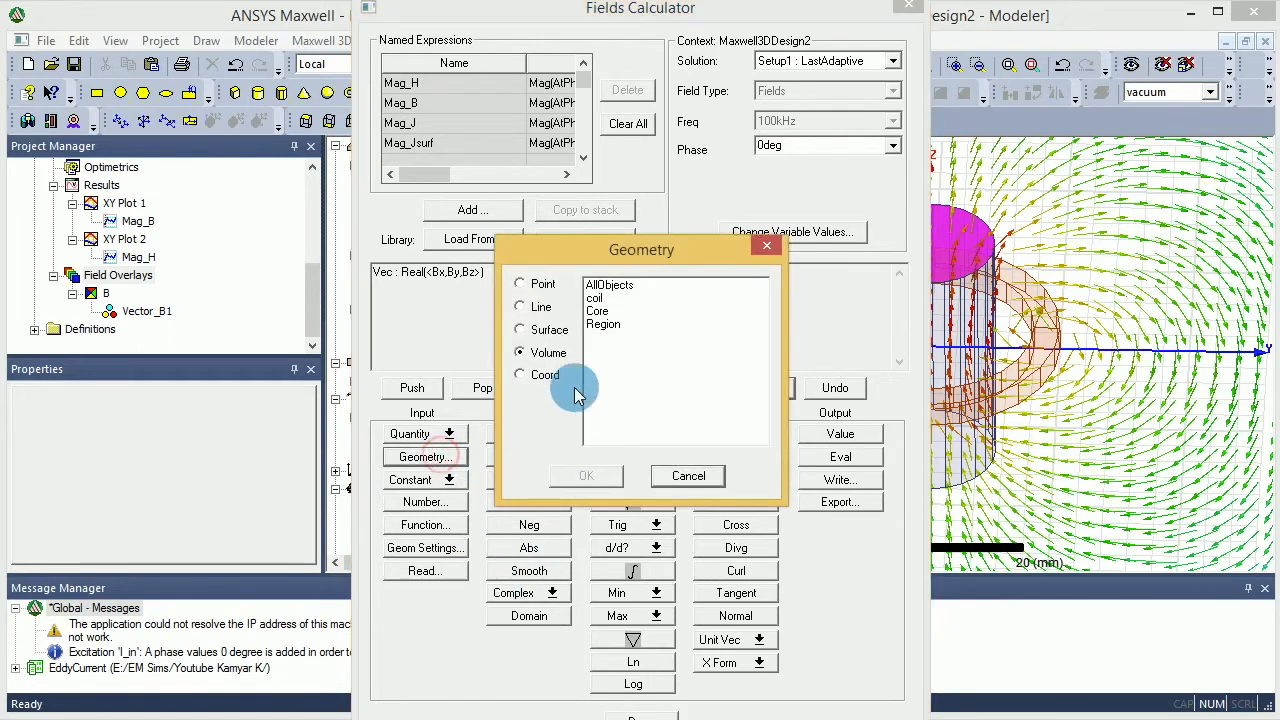
left_click(519, 330)
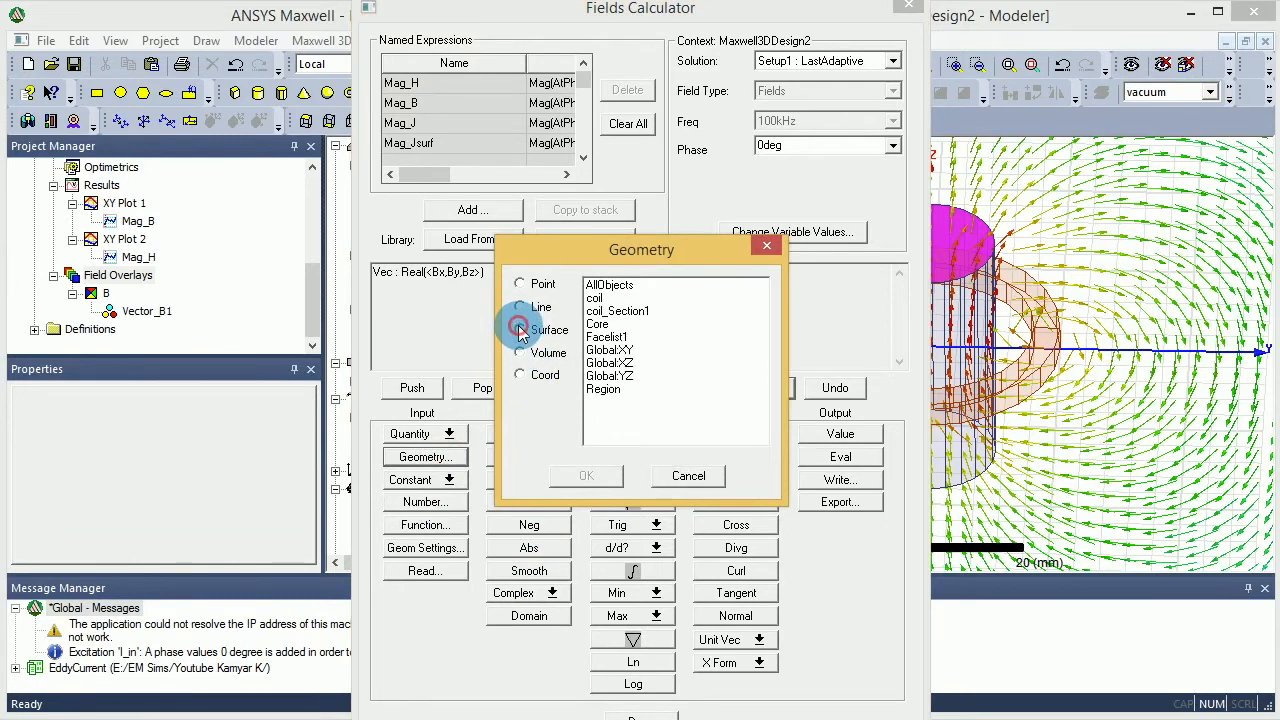
left_click(519, 330)
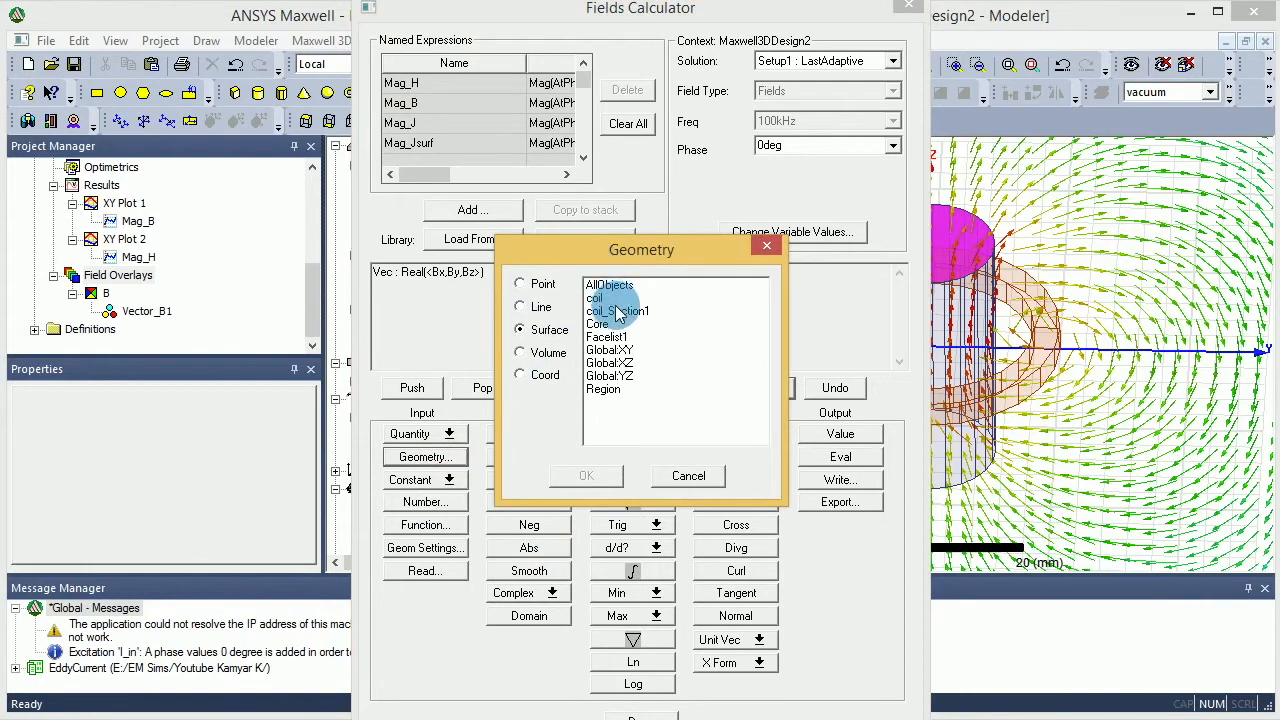
left_click(609, 284)
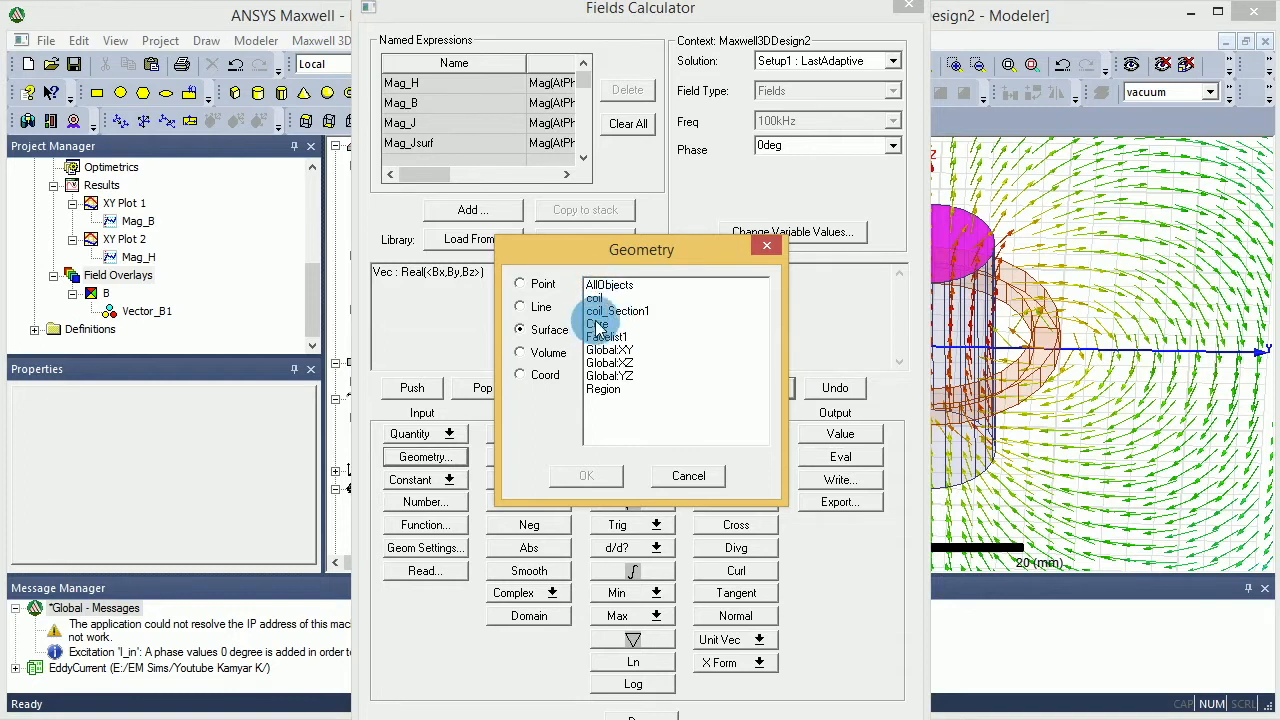
left_click(607, 338)
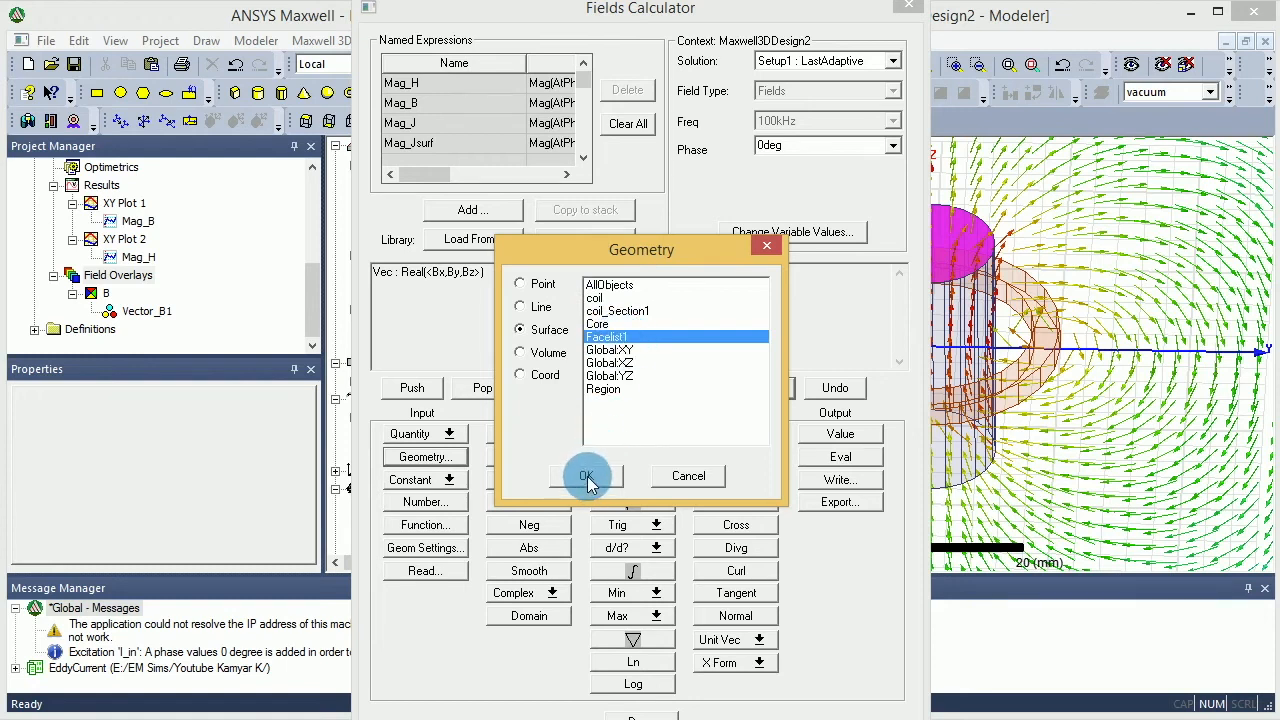
Push Surface(Facelist1) and take the normal component of Real(B).
left_click(586, 475)
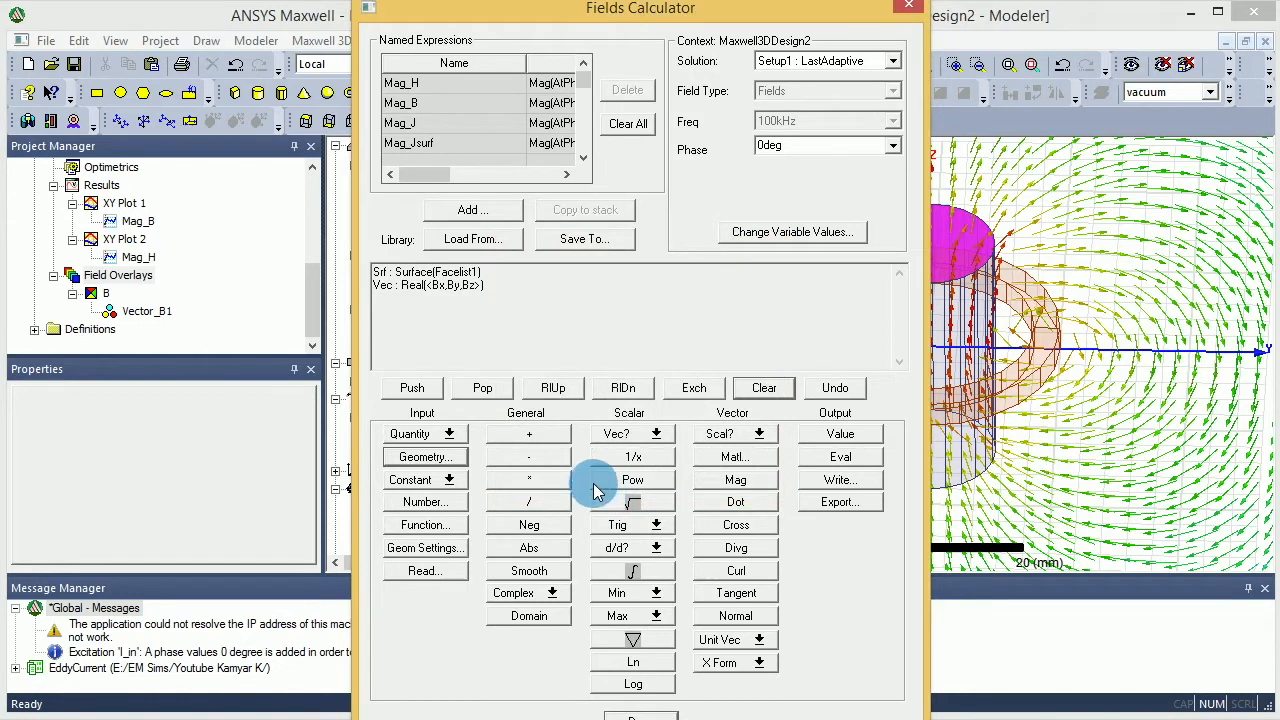
mouse_move(755, 18)
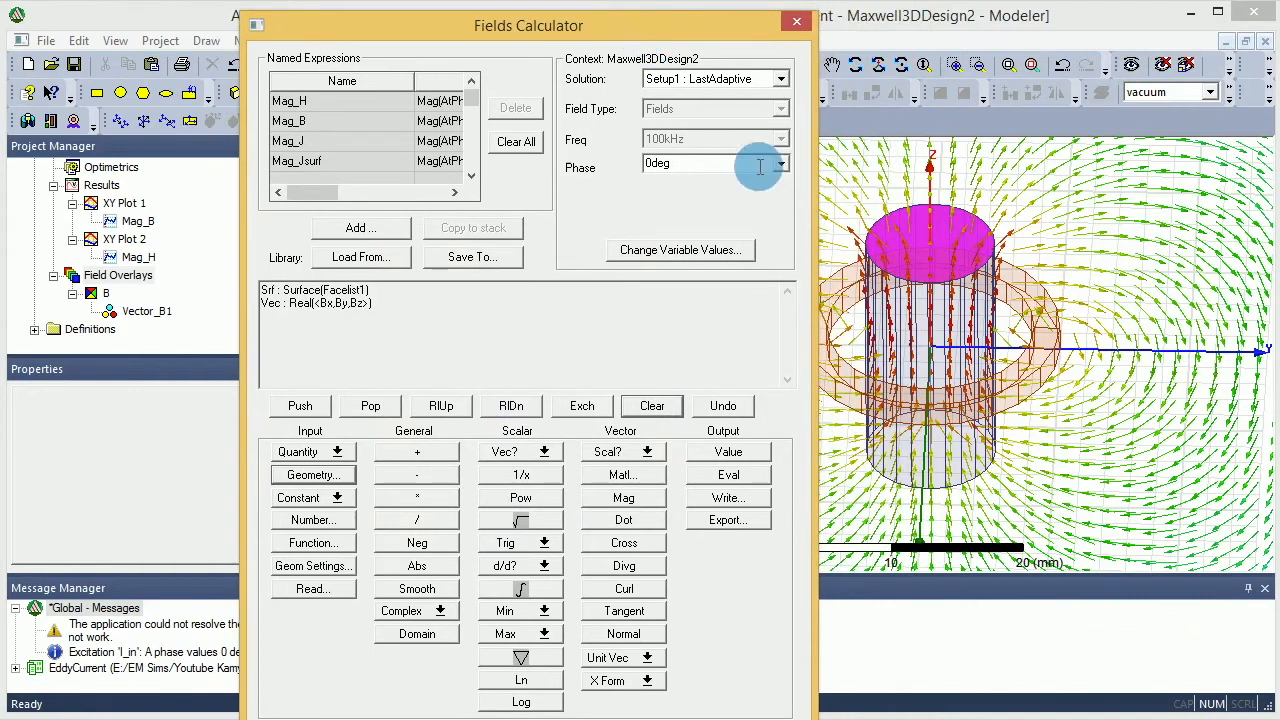
mouse_move(948, 242)
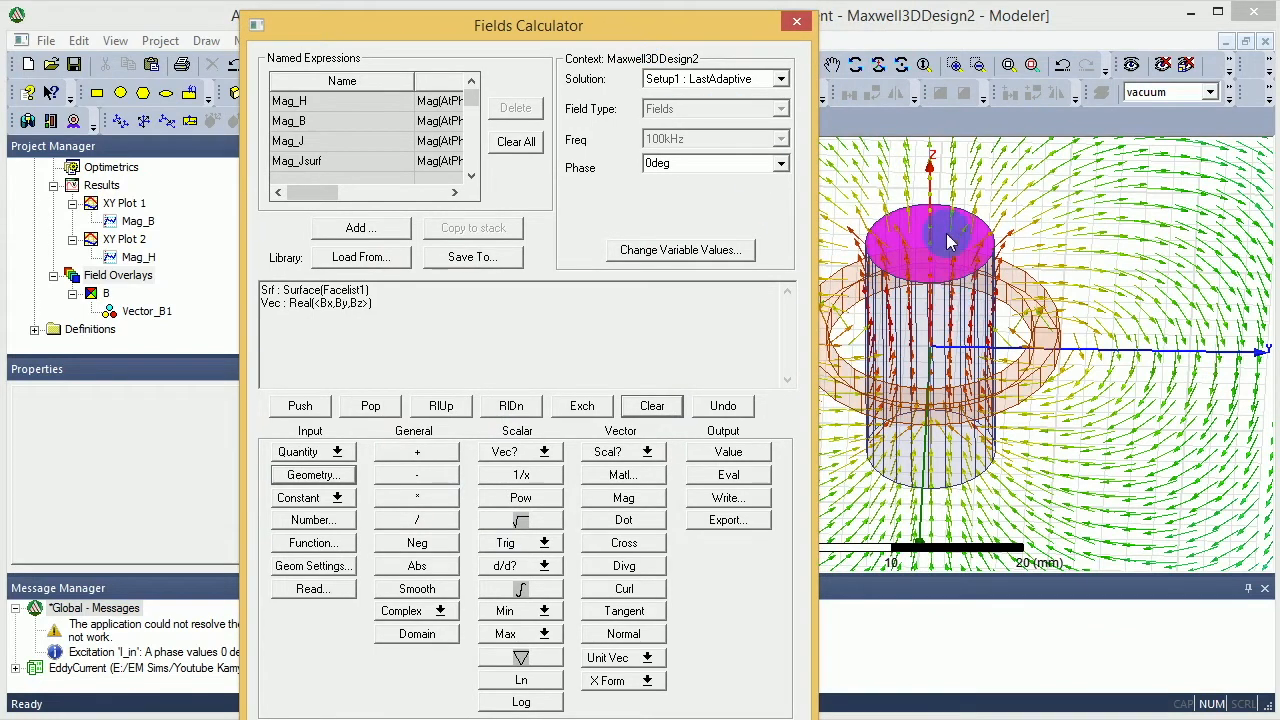
mouse_move(955, 250)
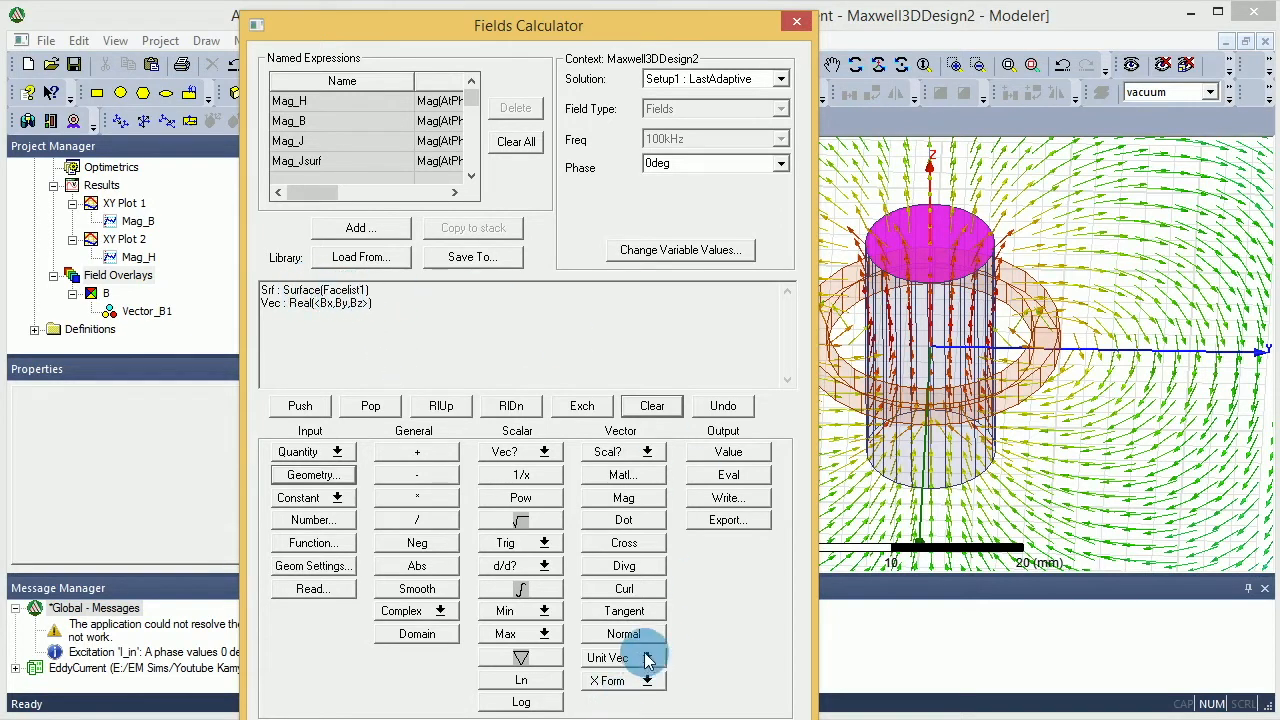
left_click(623, 633)
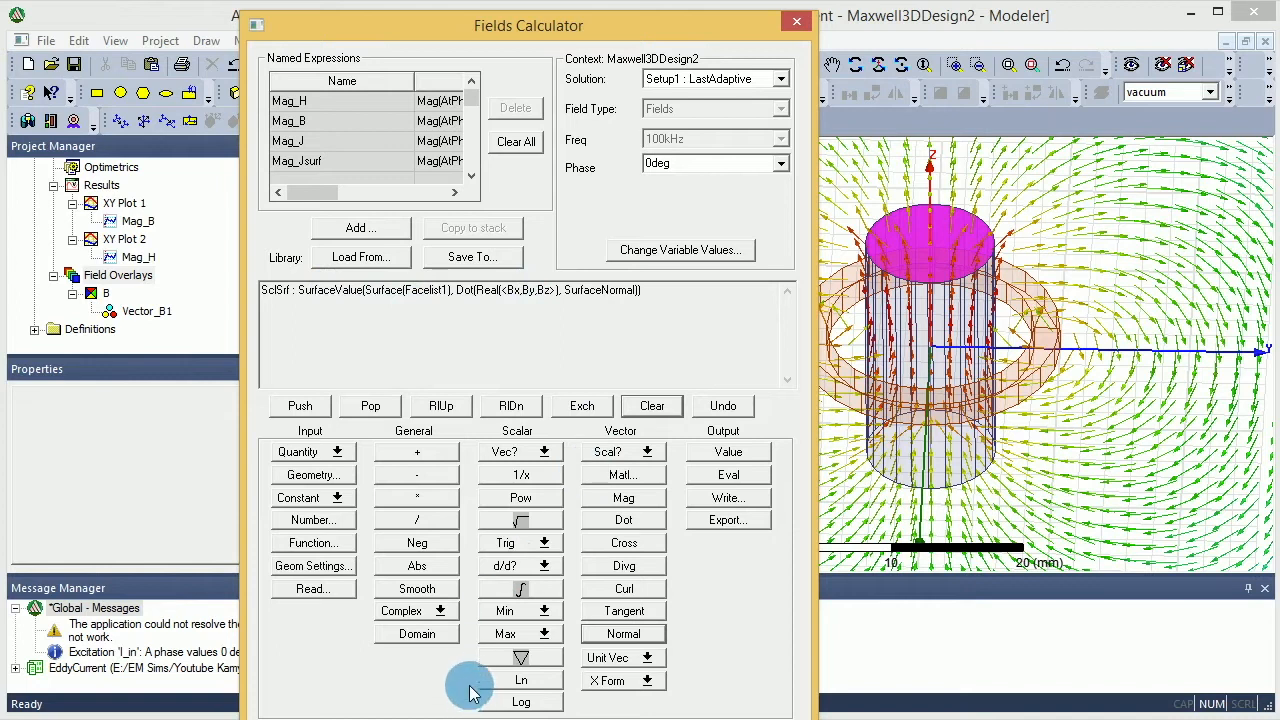
mouse_move(558, 695)
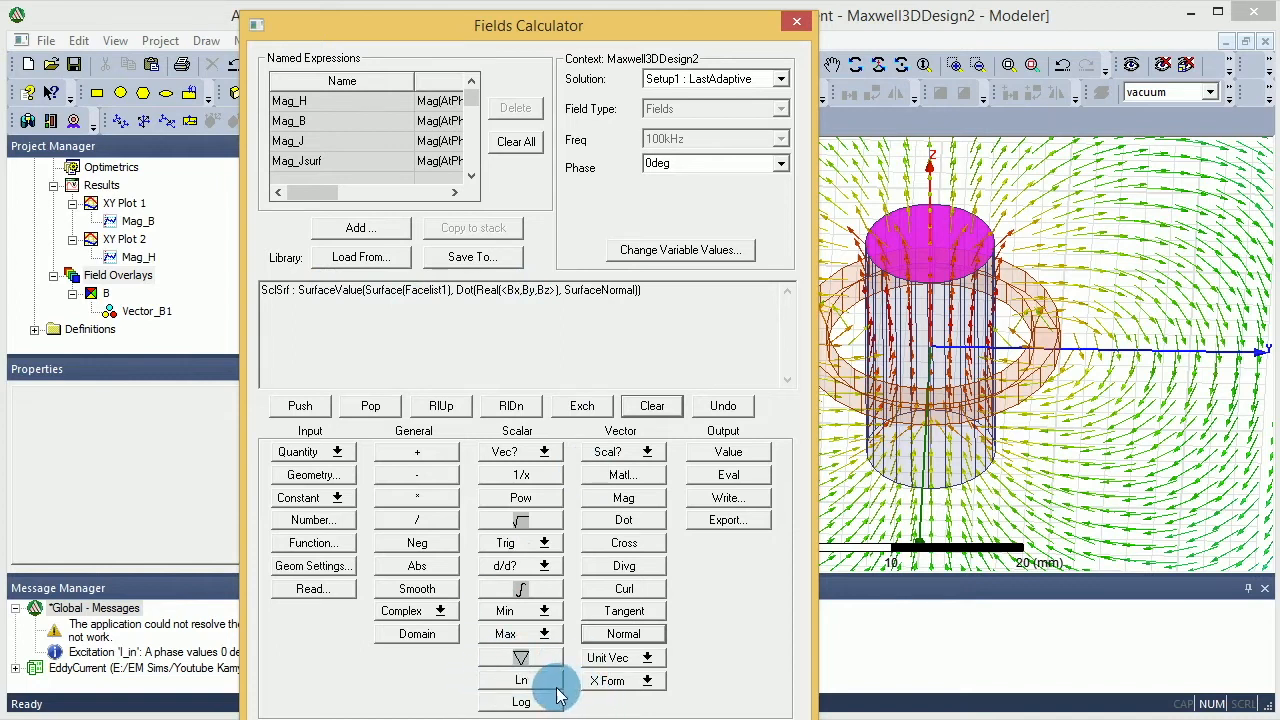
Apply the Scalar ∫ operation to Real(B)·normal over Facelist1.
left_click(519, 588)
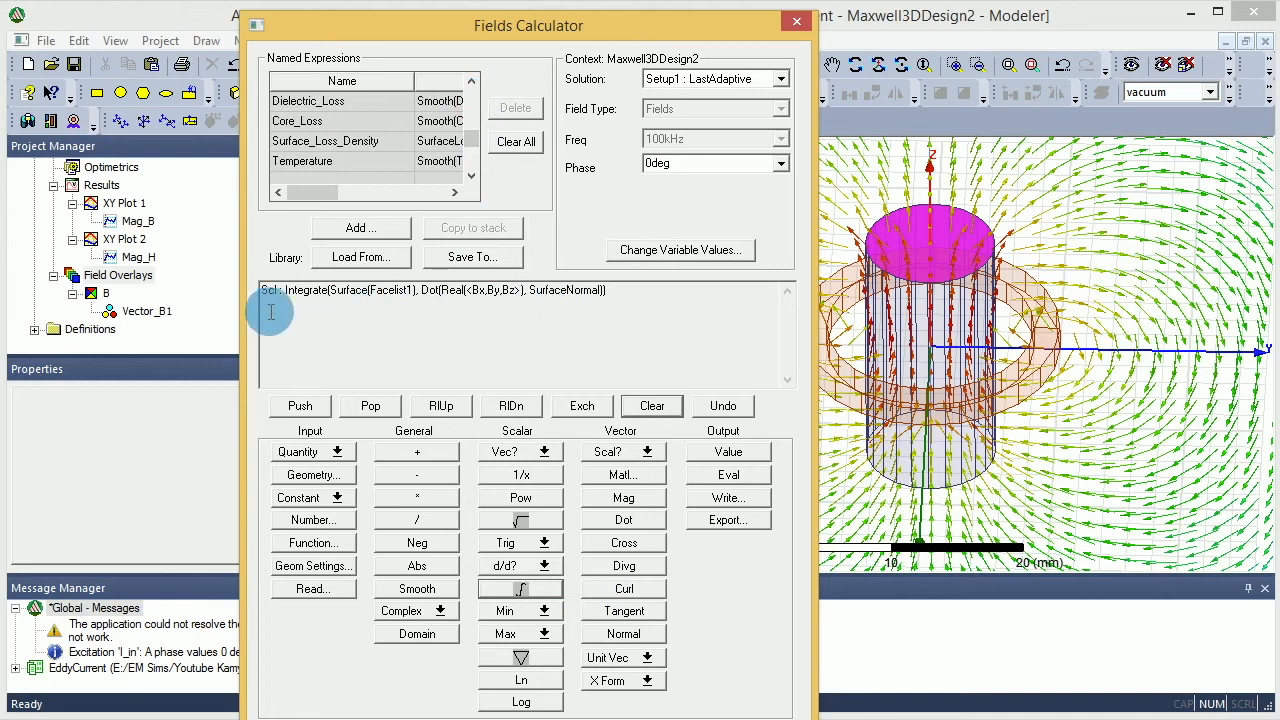
mouse_move(385, 278)
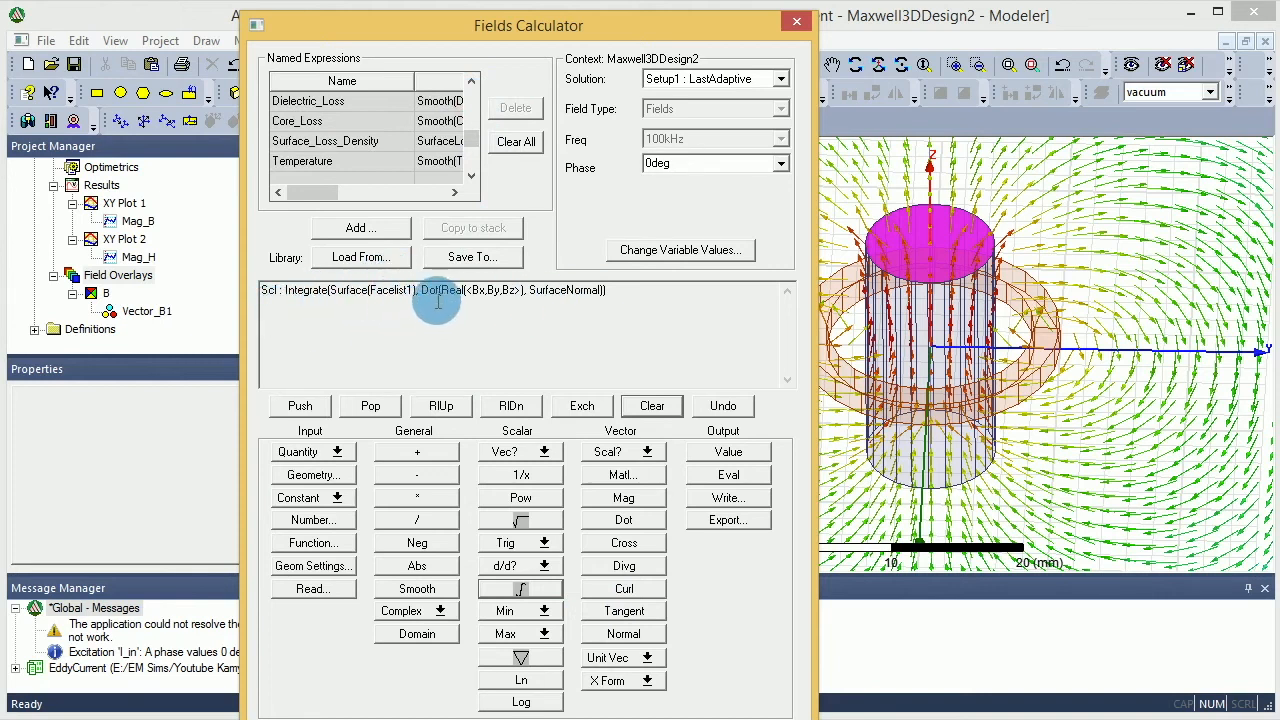
mouse_move(503, 300)
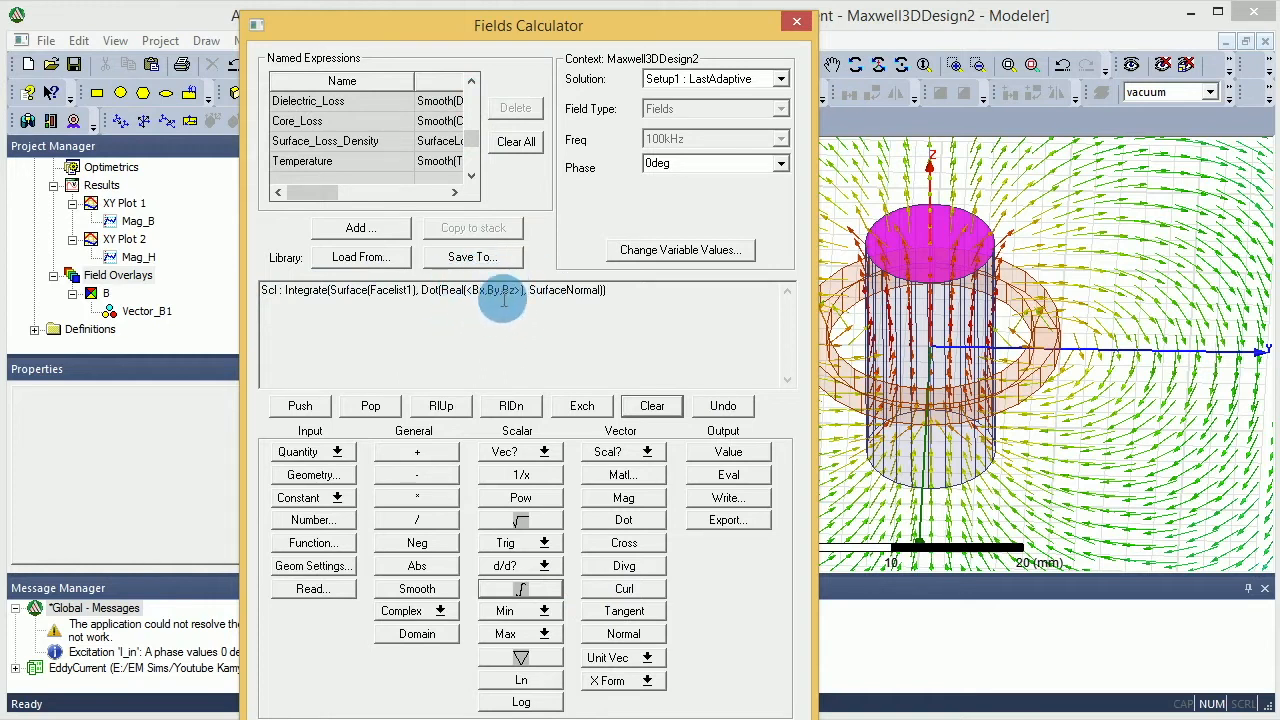
mouse_move(570, 289)
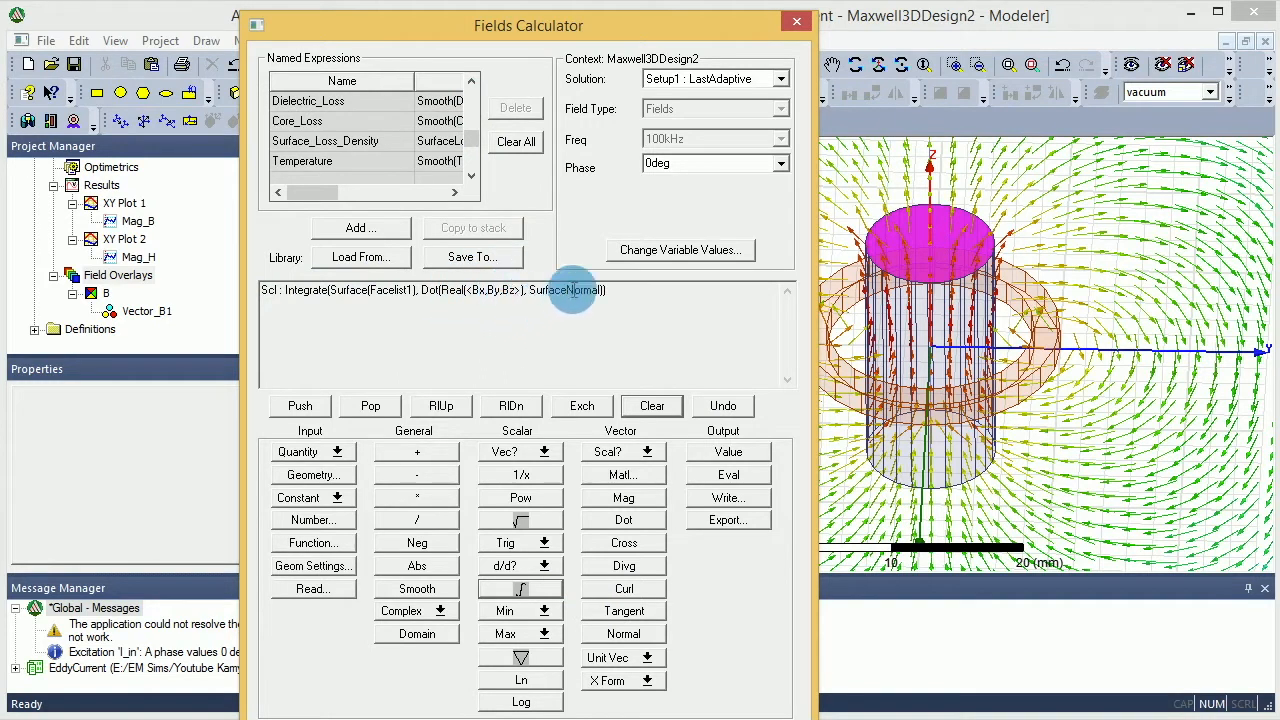
mouse_move(547, 317)
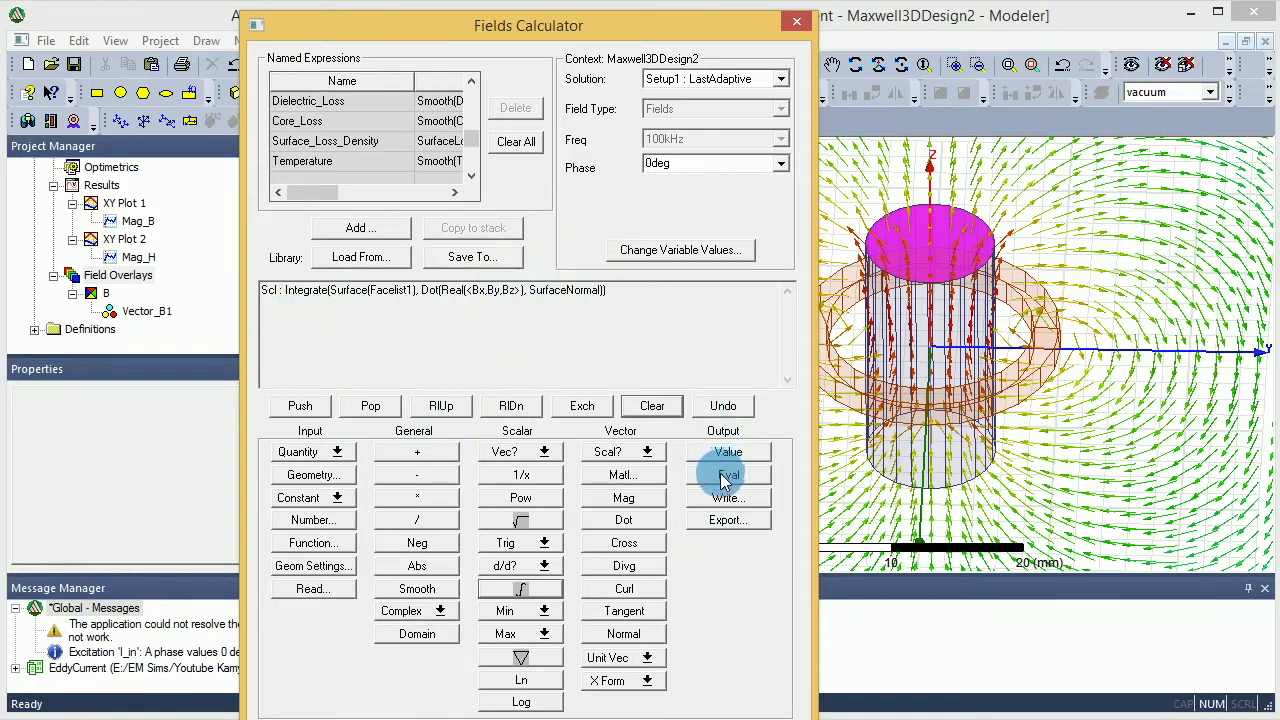
Evaluate the integral to 1.14533898976577E-006 and roll the expression back up.
left_click(728, 474)
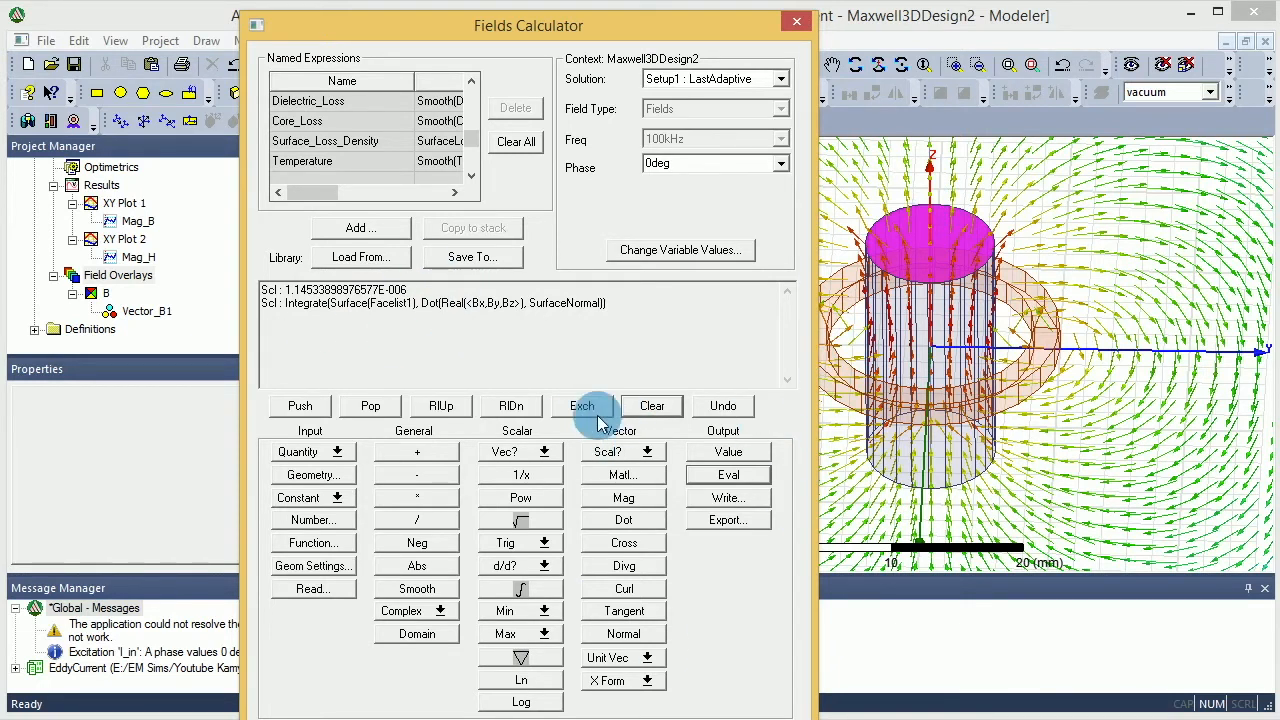
left_click(440, 405)
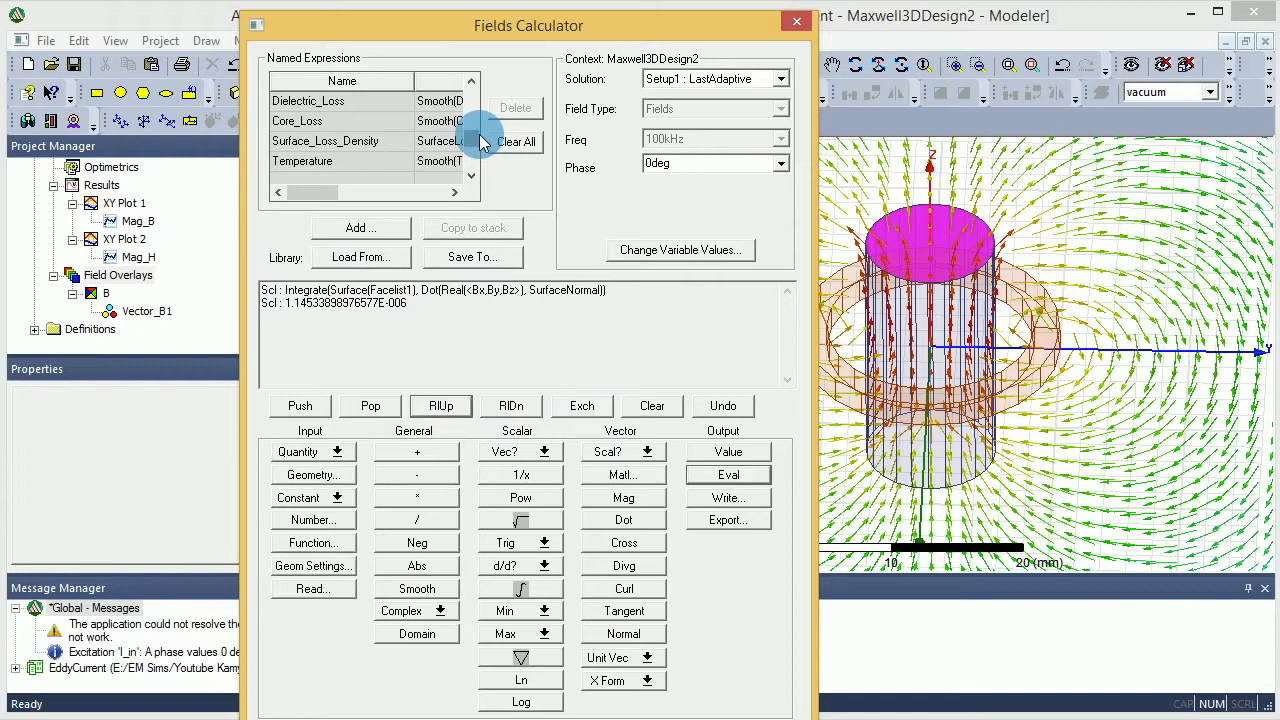
Add the flux integral as a named expression 'Core_Flux'.
left_click(360, 228)
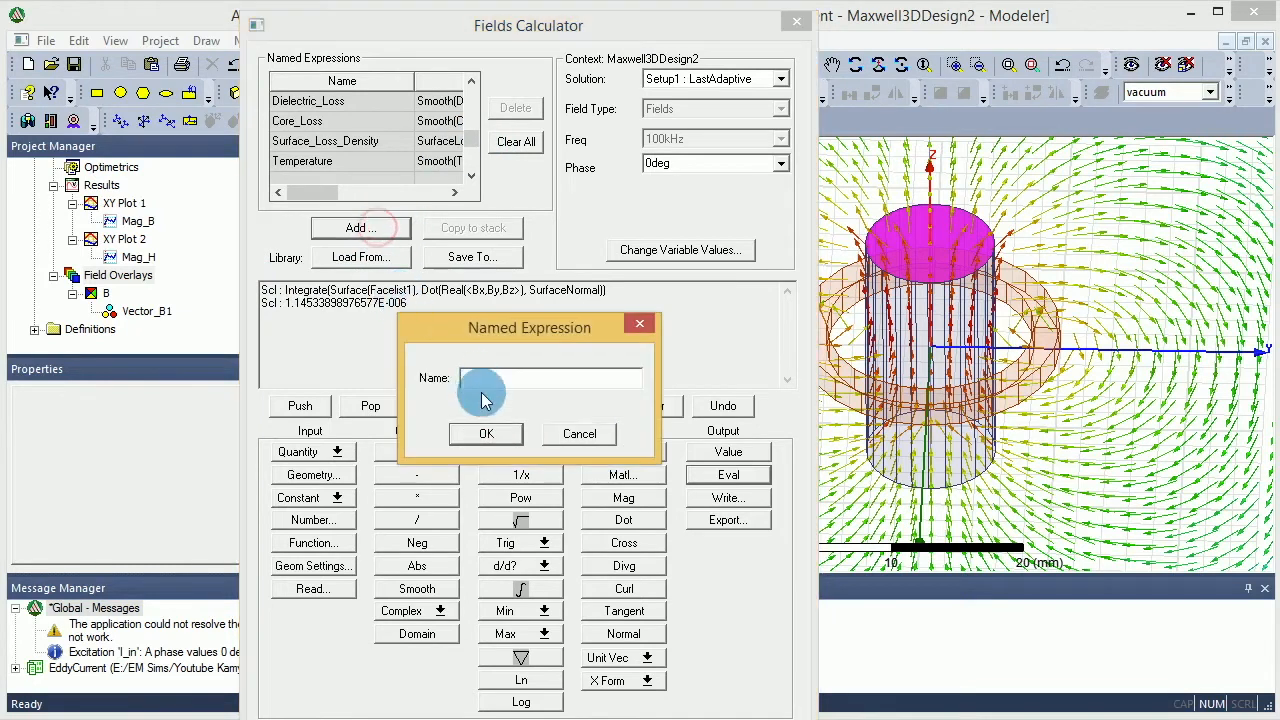
type("FT")
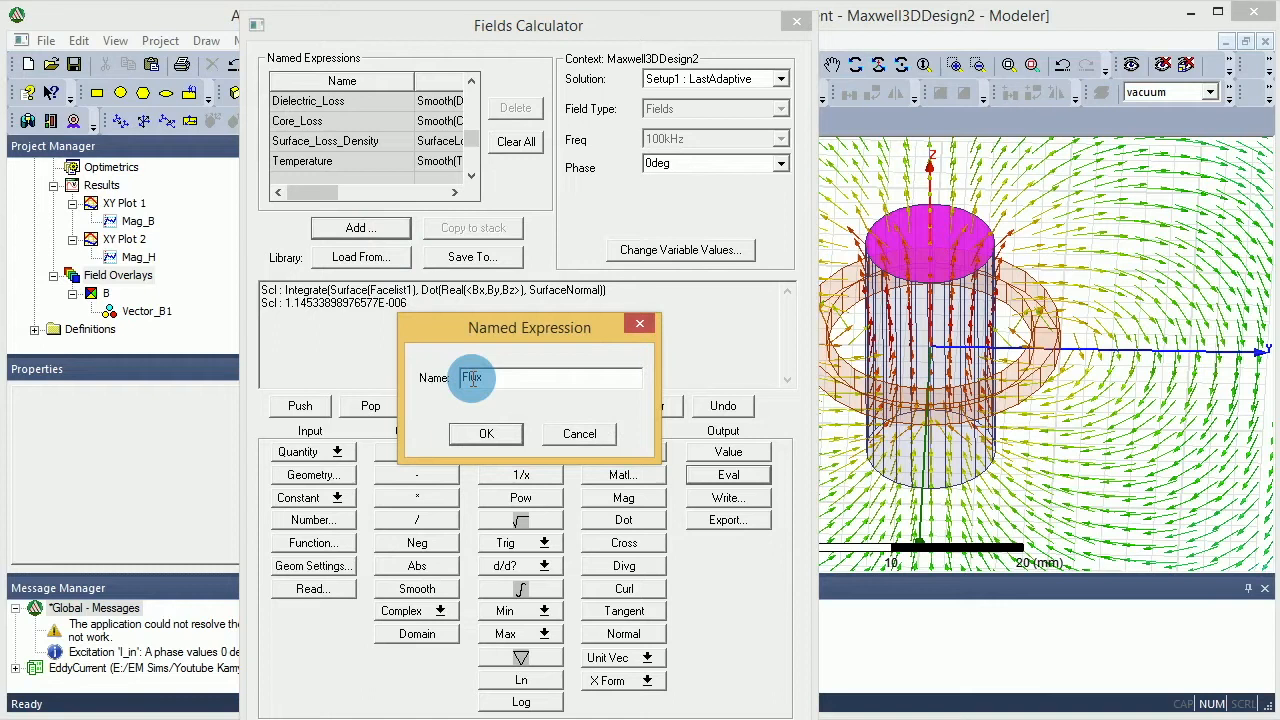
type("Core_Flux")
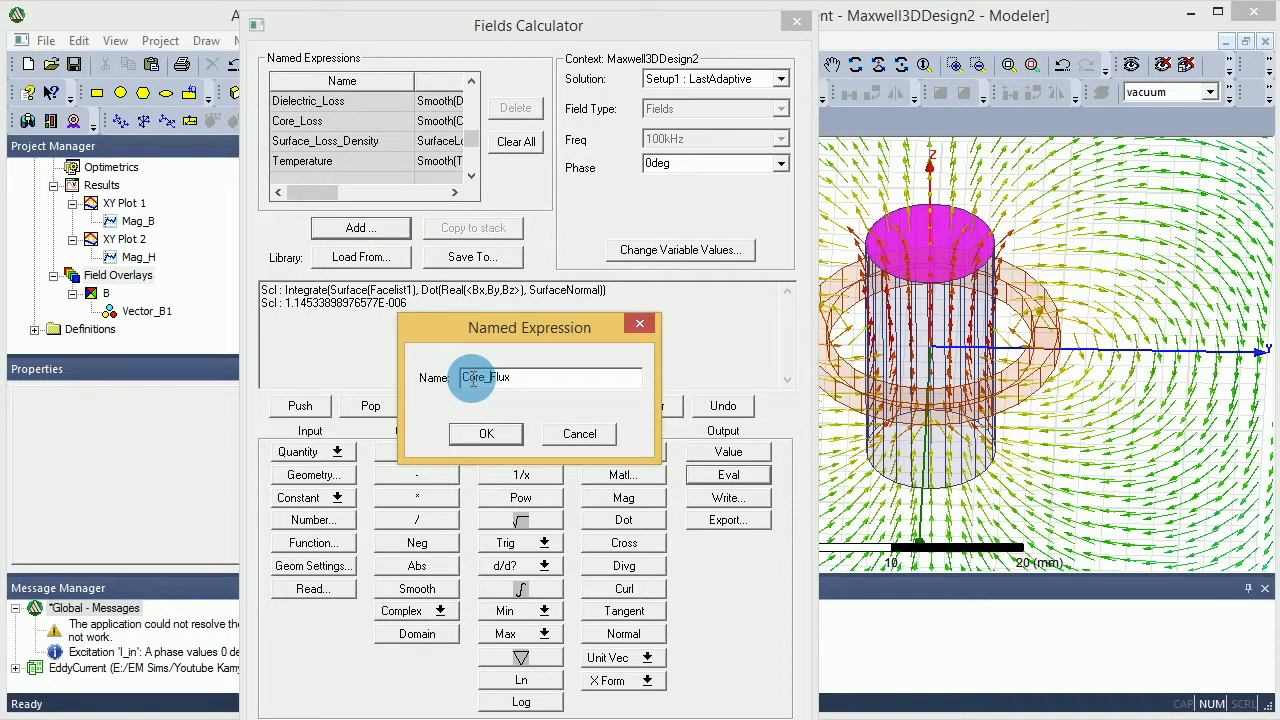
left_click(486, 433)
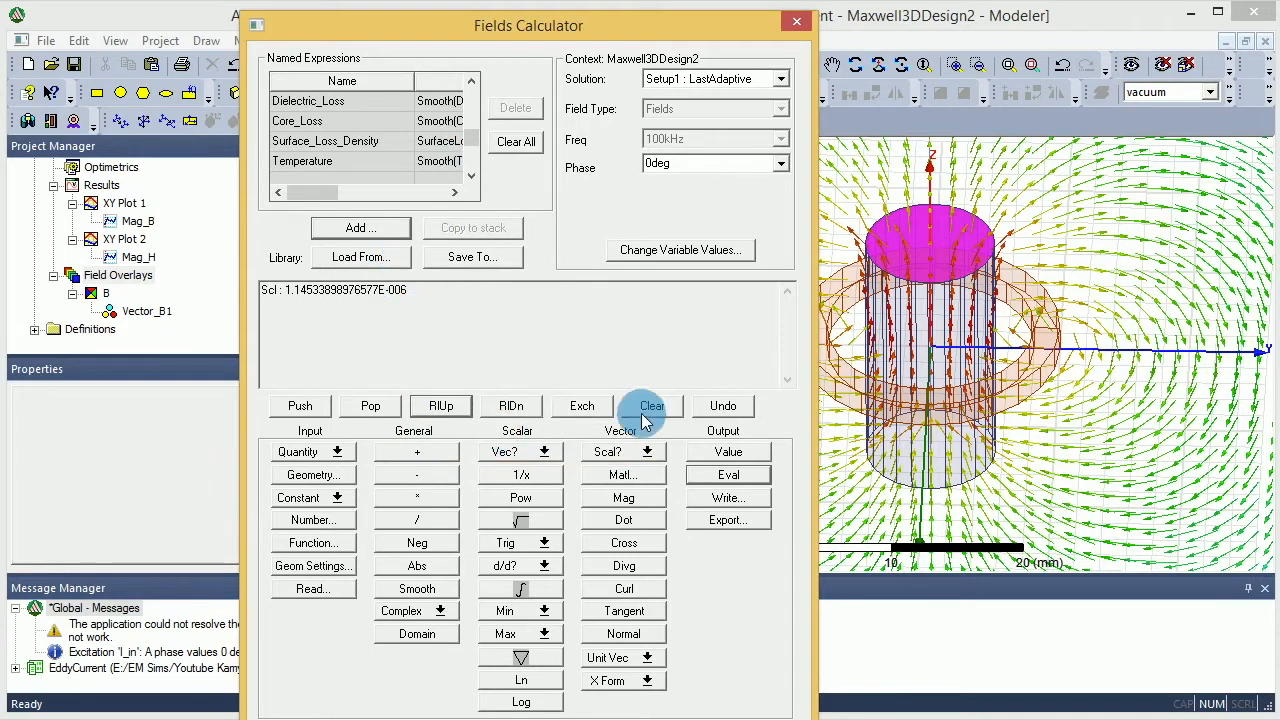
Clear the stack, re-evaluate Core_Flux to 1.1453E-006, and close the calculator.
left_click(651, 405)
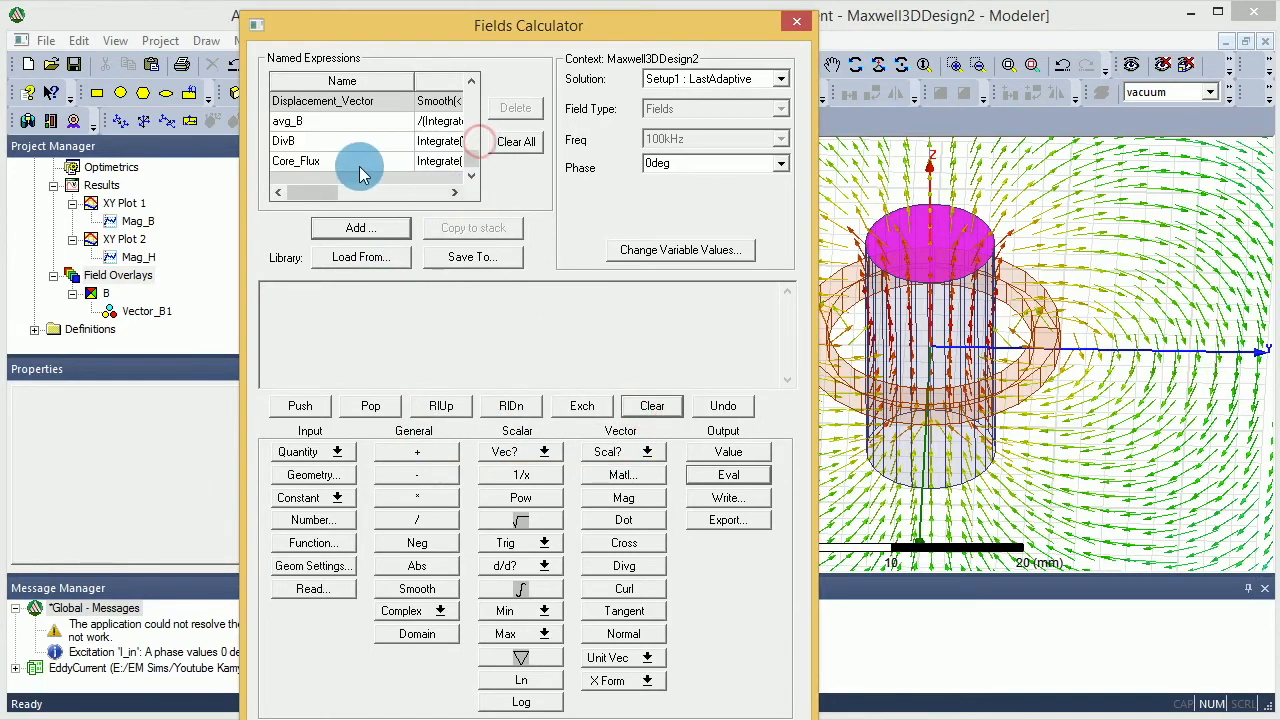
left_click(296, 161)
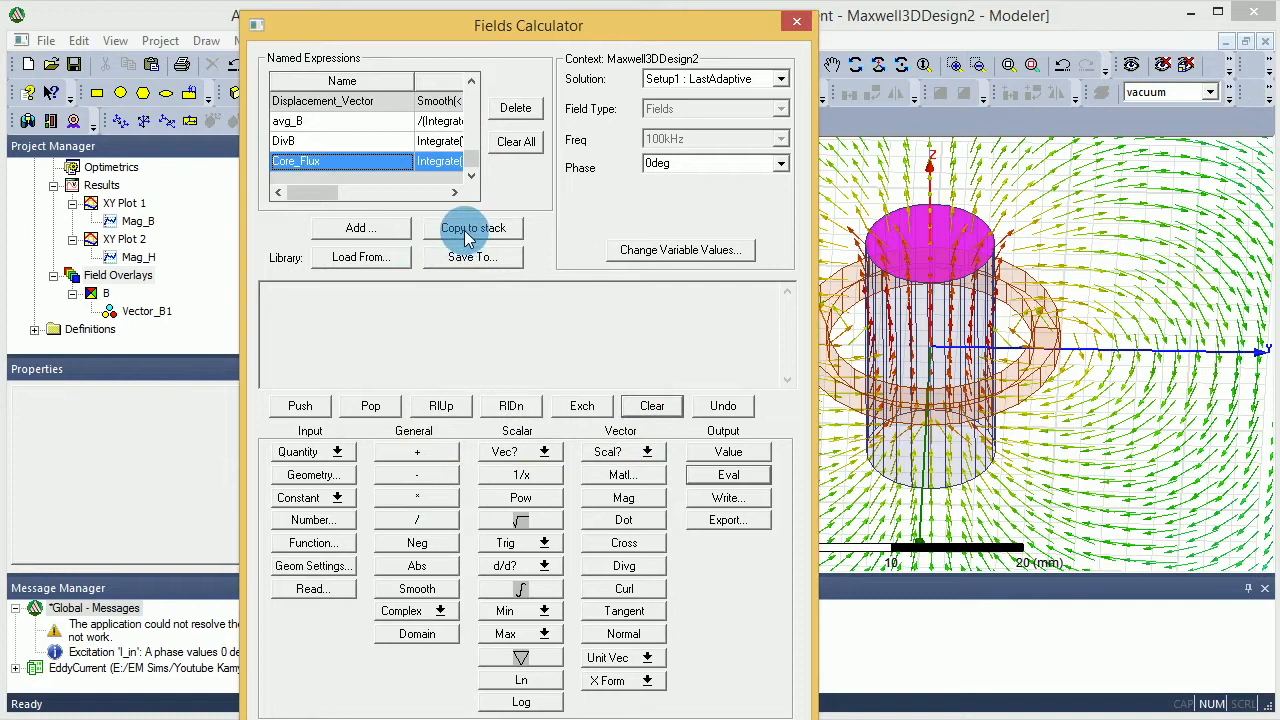
left_click(473, 227)
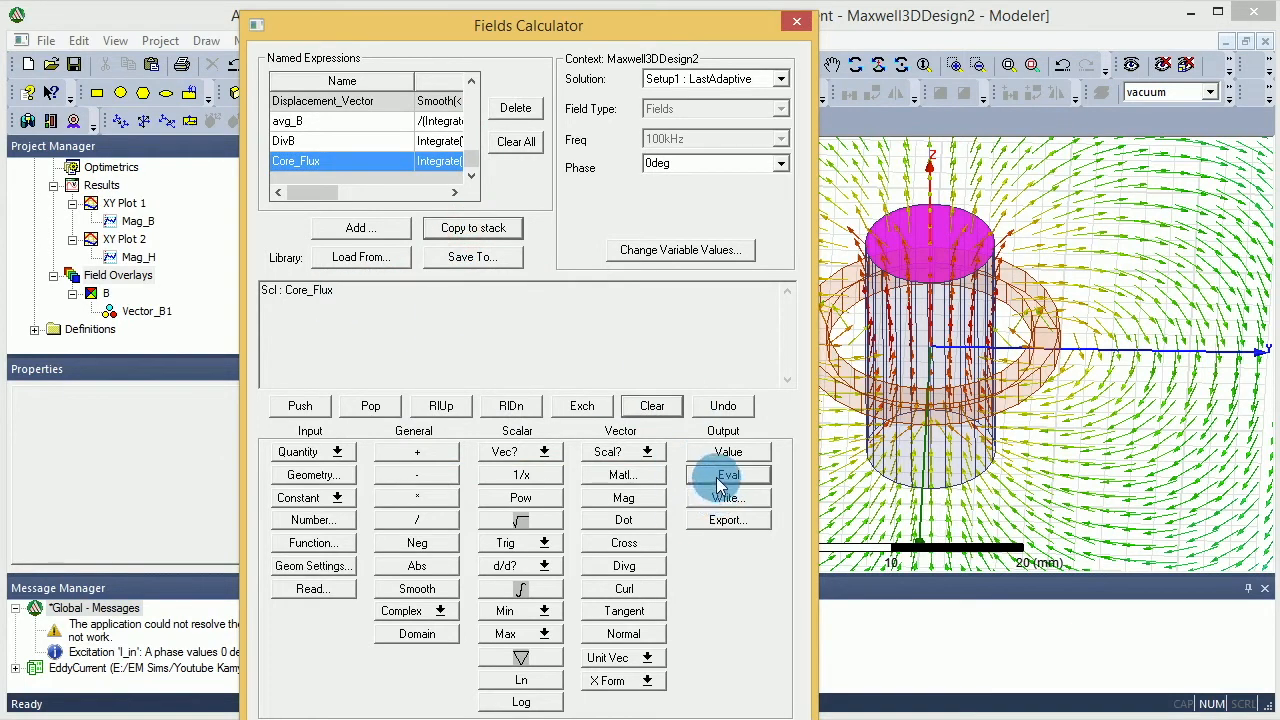
left_click(728, 474)
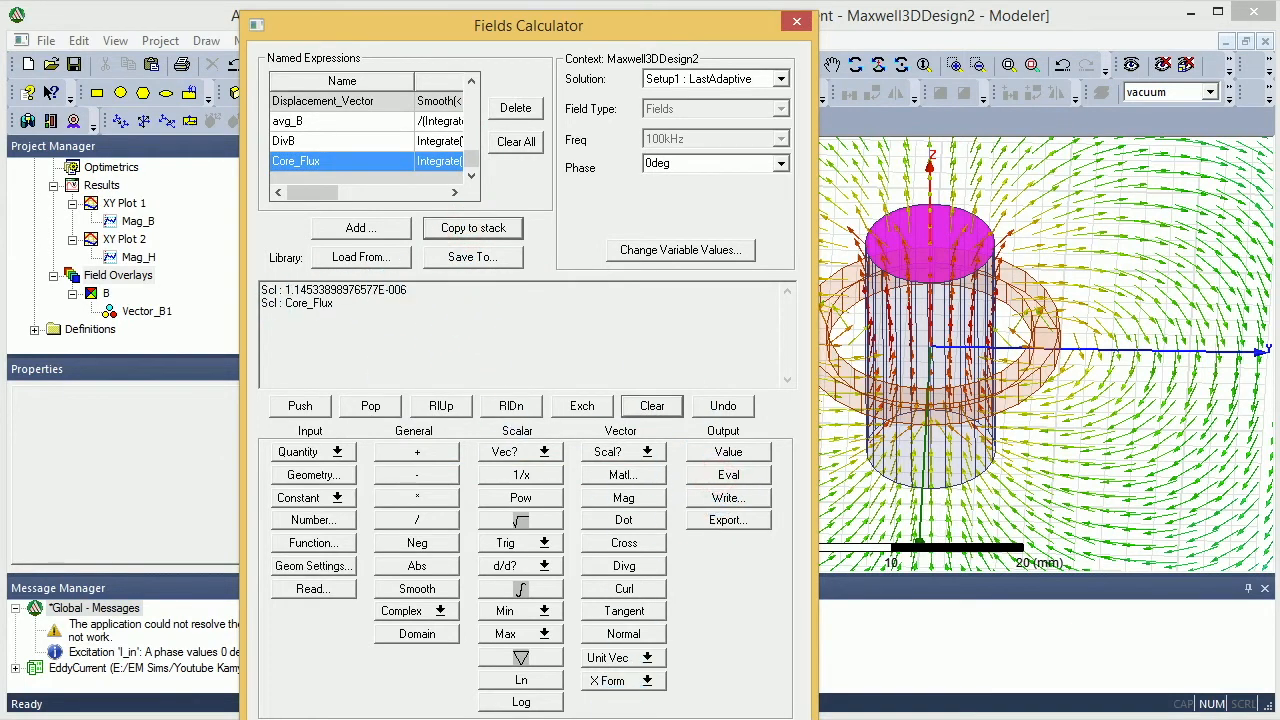
left_click(797, 21)
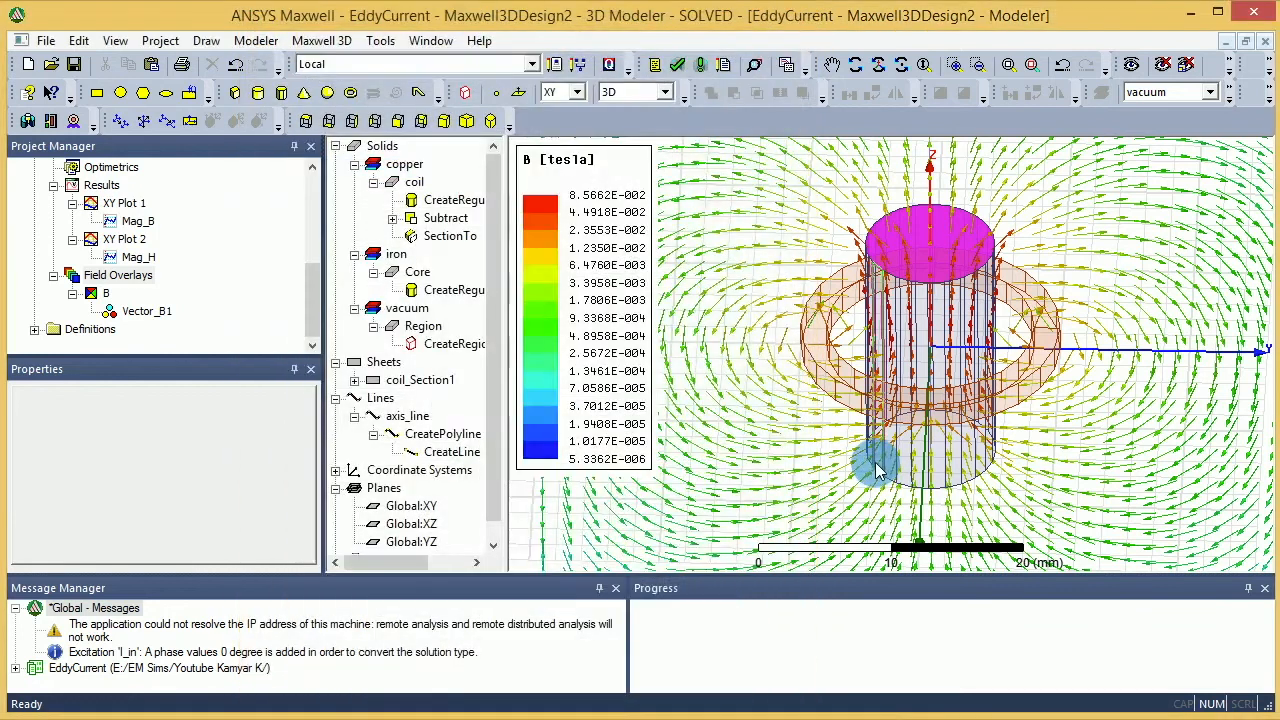
mouse_move(875, 470)
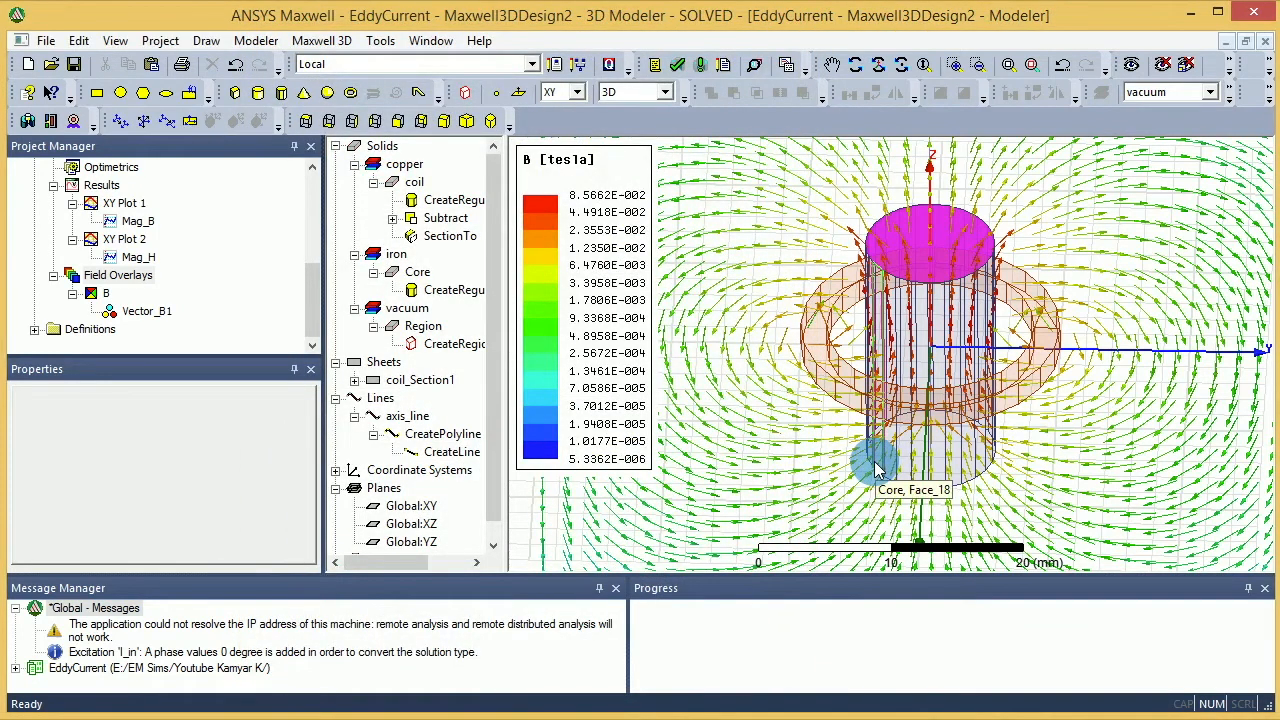